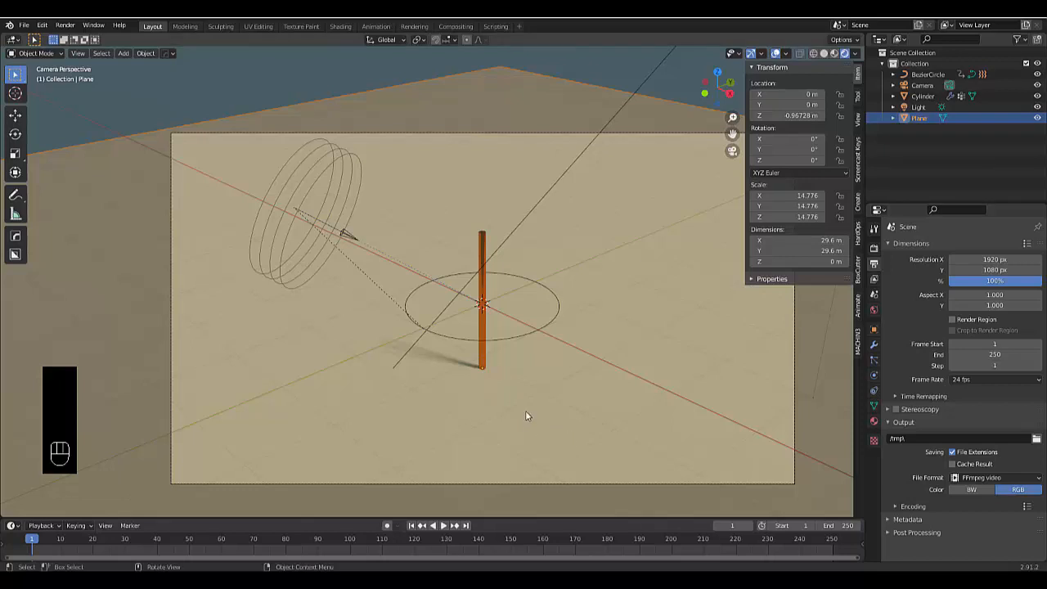
{"action": "mouse_move", "coordinate": [409, 511]}
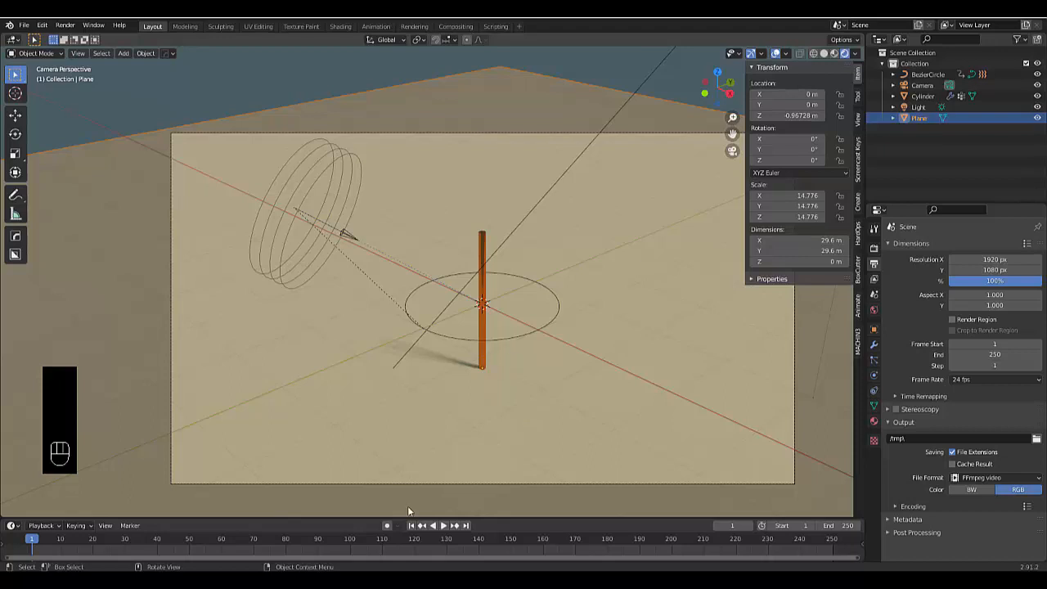
- Add a cylinder and set its radius to 0.05 m in the redo panel
{"action": "left_click", "coordinate": [438, 525]}
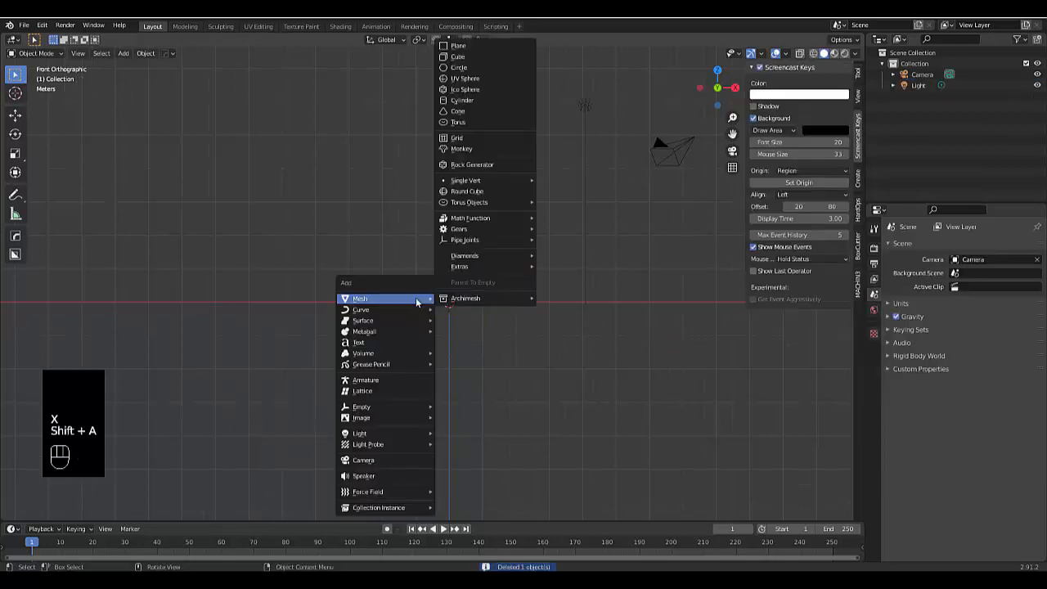
{"action": "mouse_move", "coordinate": [481, 100]}
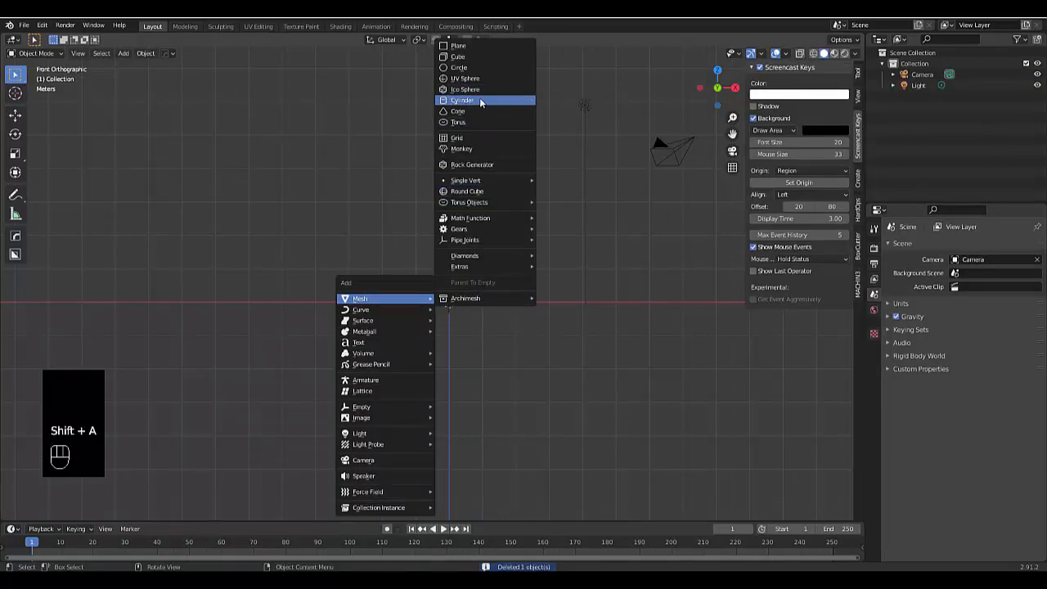
{"action": "left_click", "coordinate": [461, 100]}
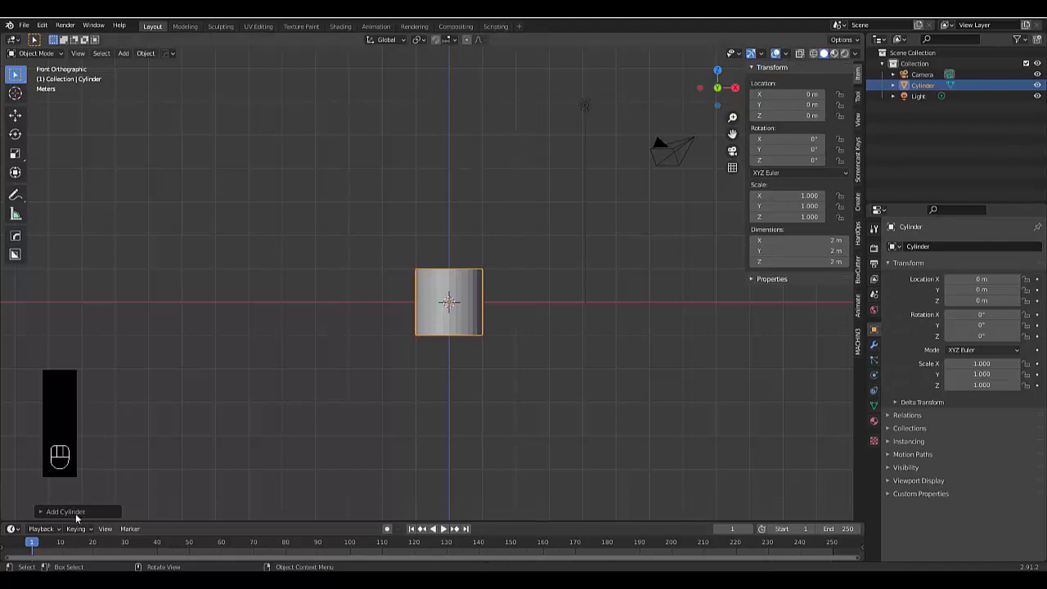
{"action": "left_click", "coordinate": [65, 510]}
{"action": "type", "text": "5c"}
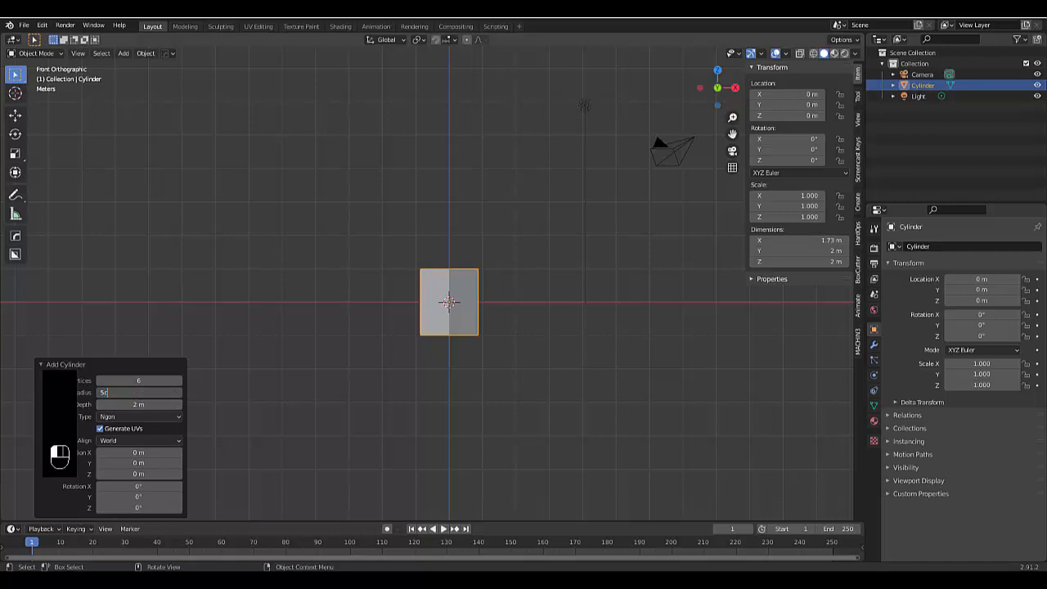
{"action": "type", "text": "0.05 m"}
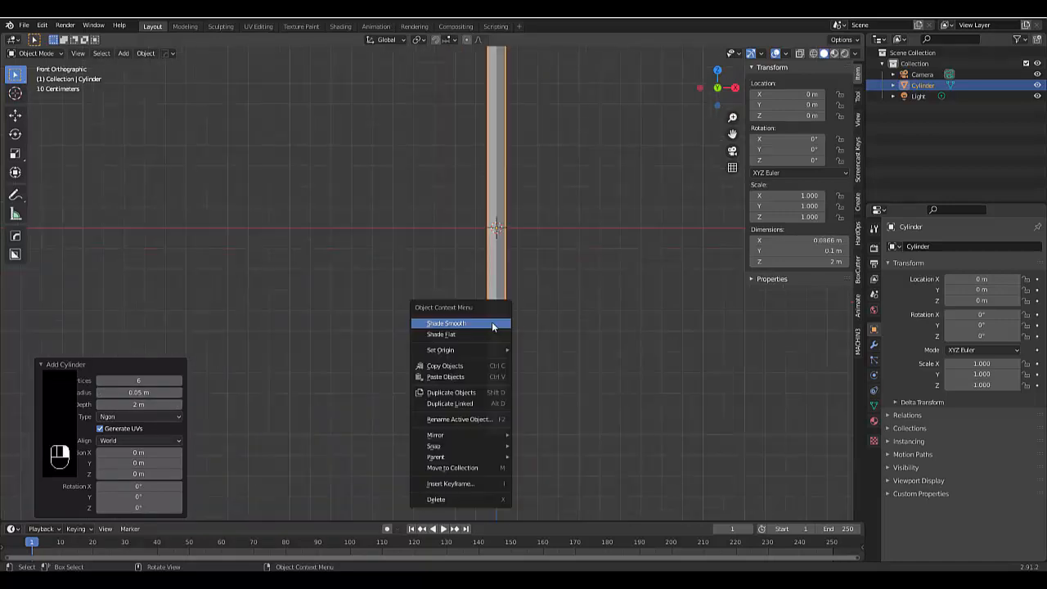
- Shade the cylinder smooth and enable Auto Smooth under Normals
{"action": "left_click", "coordinate": [446, 324]}
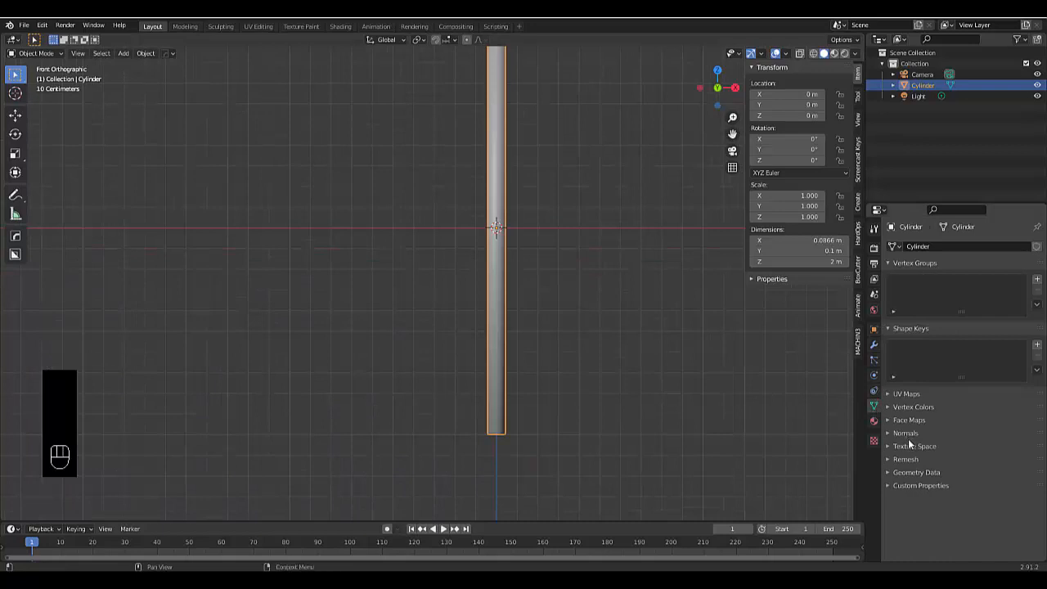
{"action": "left_click", "coordinate": [906, 432]}
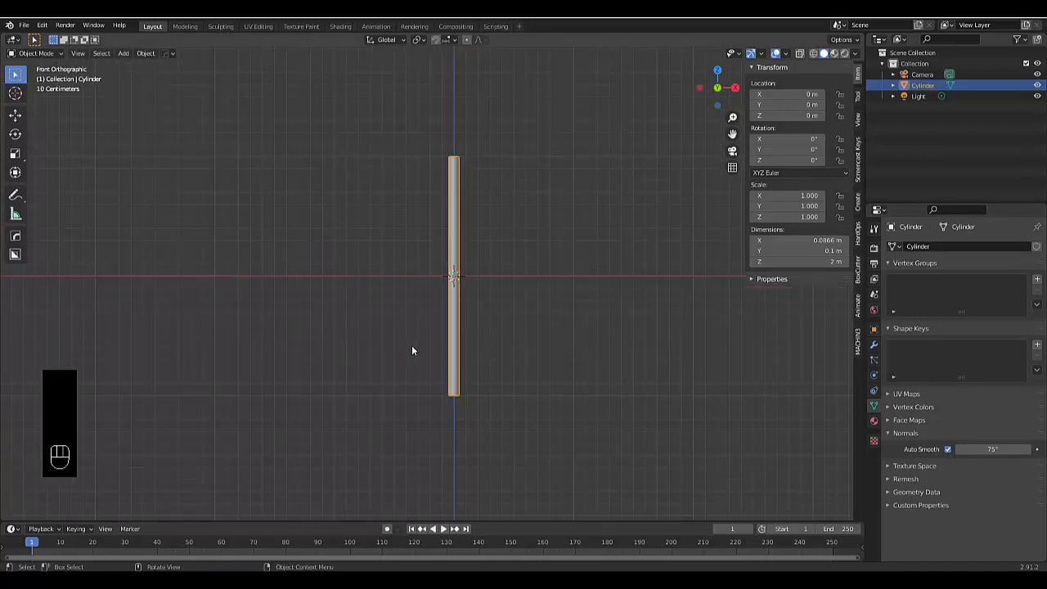
- Select the pole's bottom vertices in Edit Mode and assign them to a new vertex group
{"action": "key", "text": "Tab"}
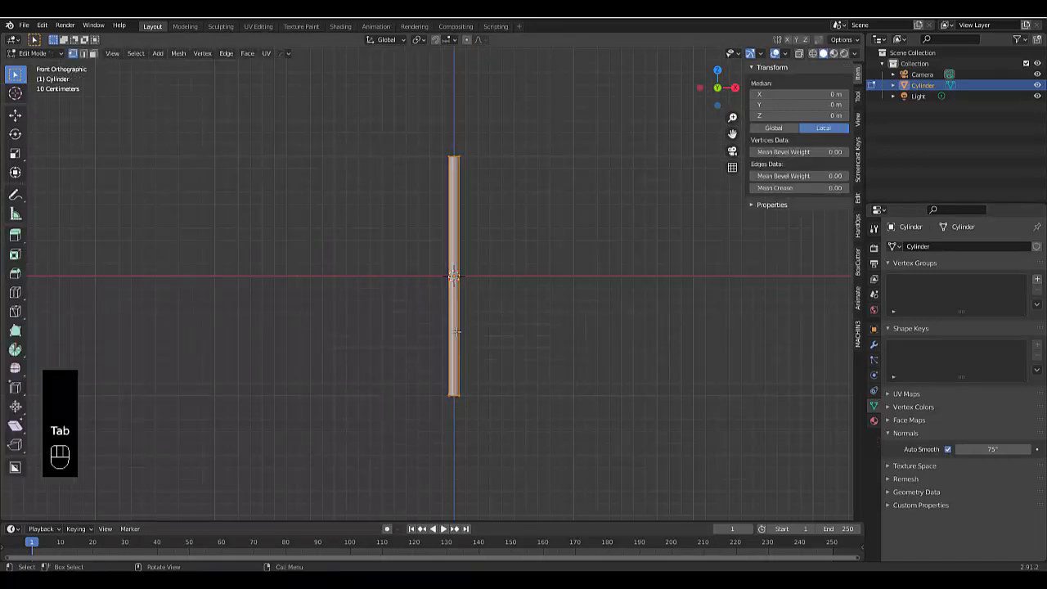
{"action": "key", "text": "ctrl+r"}
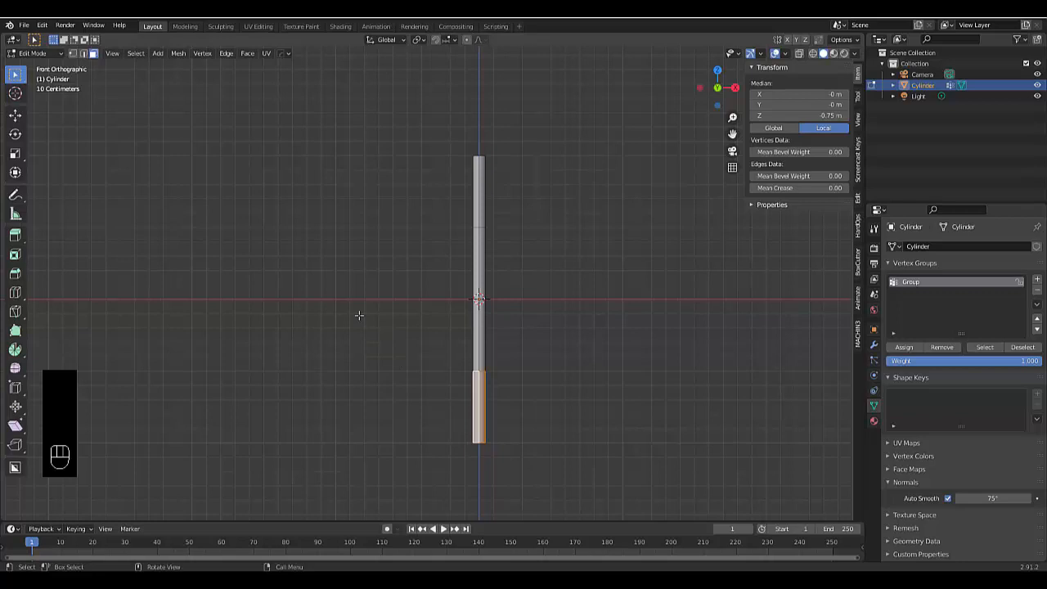
{"action": "key", "text": "Tab"}
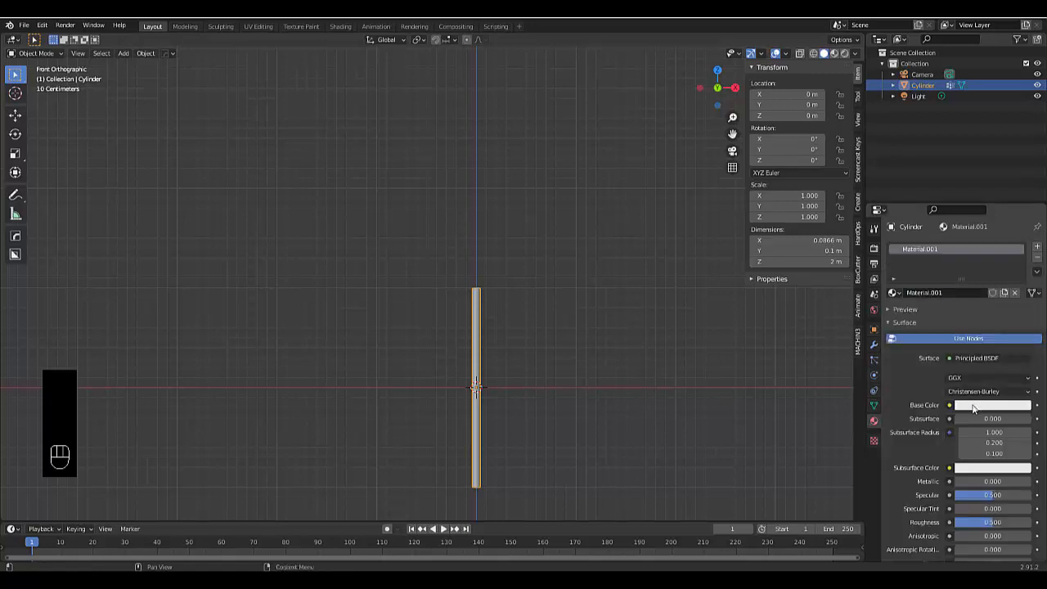
- Switch the pole material's surface shader from Principled to Glossy BSDF
{"action": "left_click", "coordinate": [991, 406]}
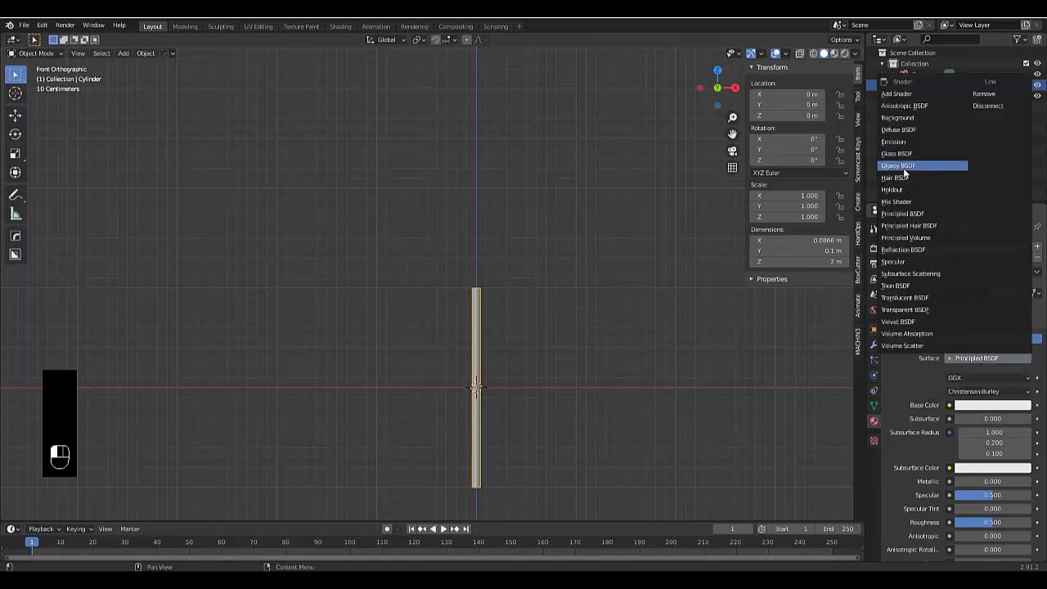
{"action": "left_click", "coordinate": [896, 165]}
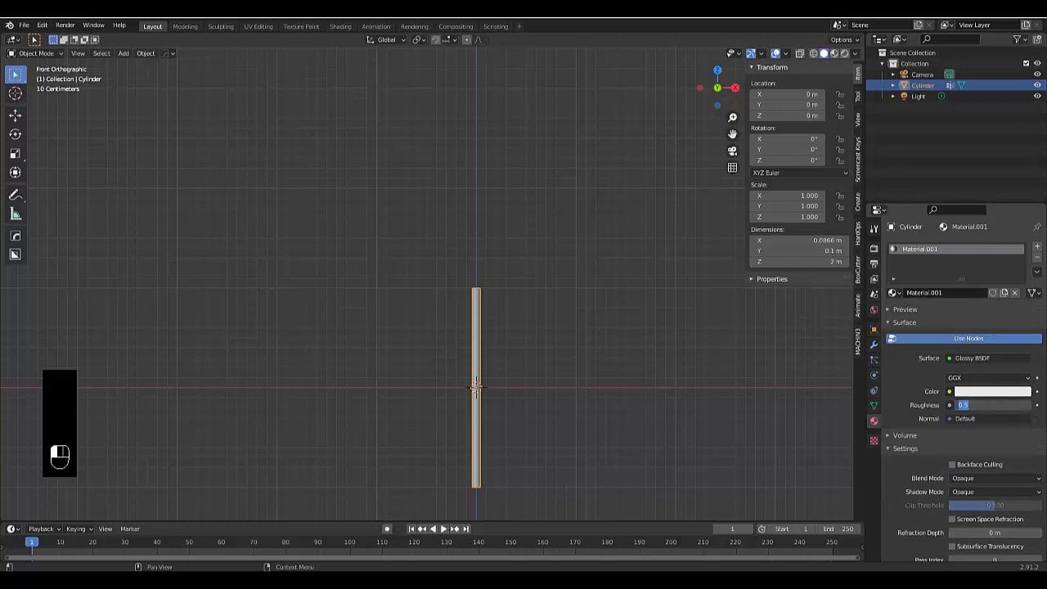
{"action": "left_click", "coordinate": [992, 406]}
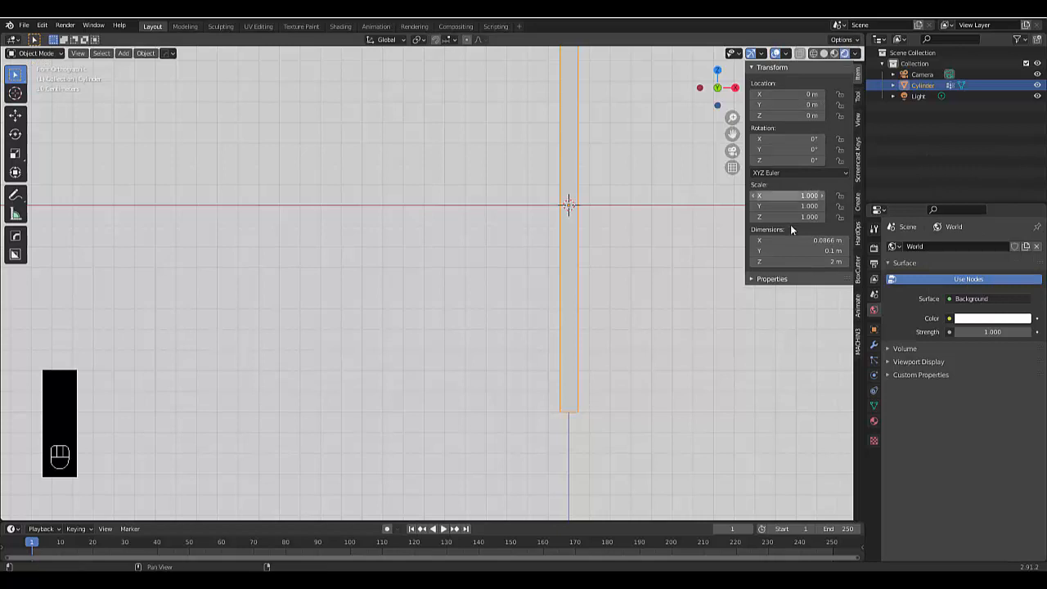
- Set the world background colour to light blue
{"action": "left_click", "coordinate": [992, 318]}
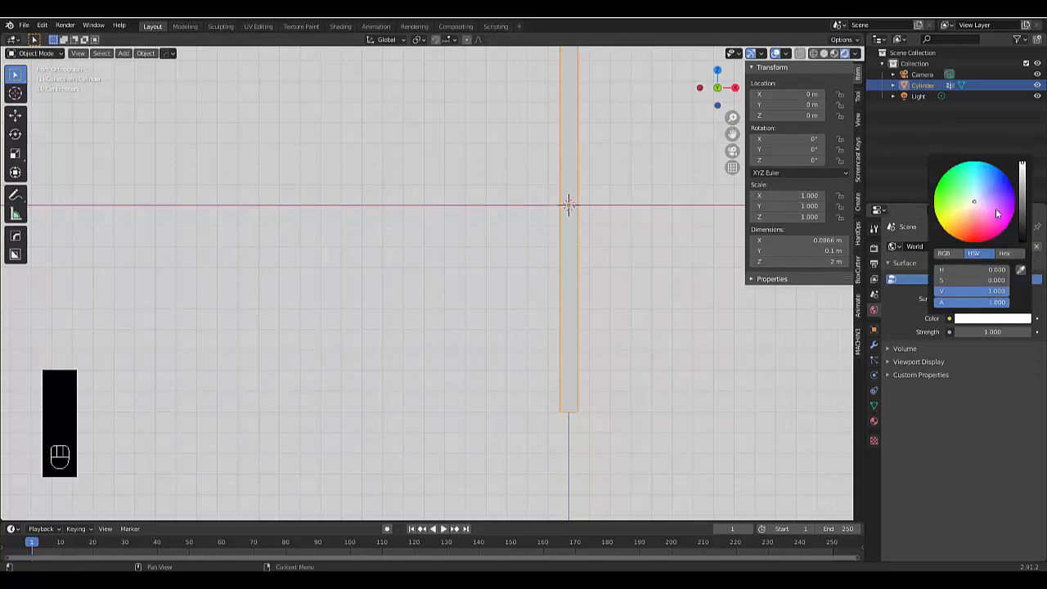
{"action": "left_click", "coordinate": [945, 213]}
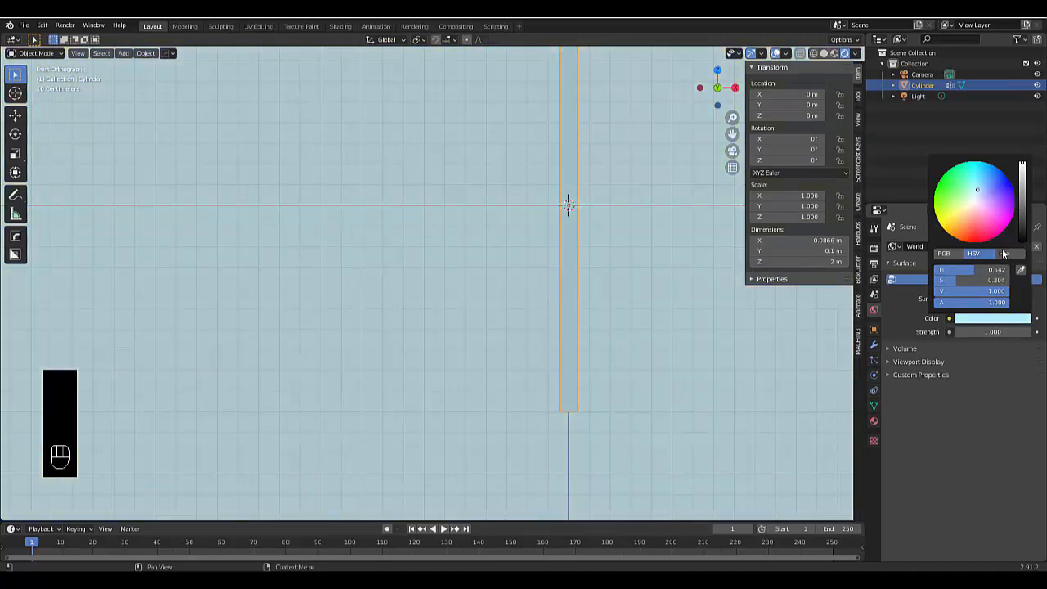
- Colour the pole's Glossy material orange
{"action": "left_click", "coordinate": [779, 337]}
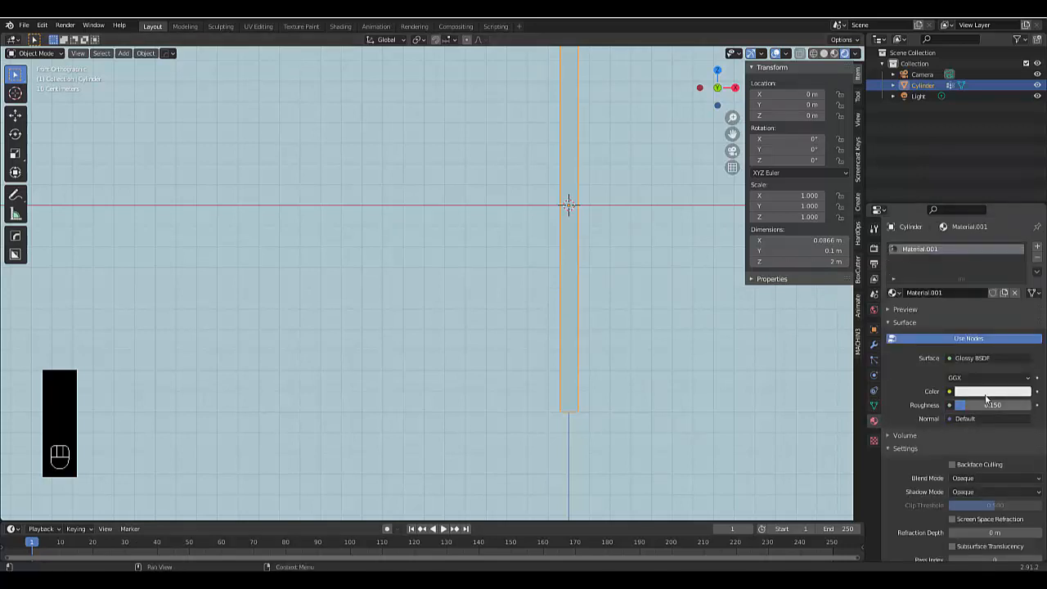
{"action": "left_click", "coordinate": [992, 391]}
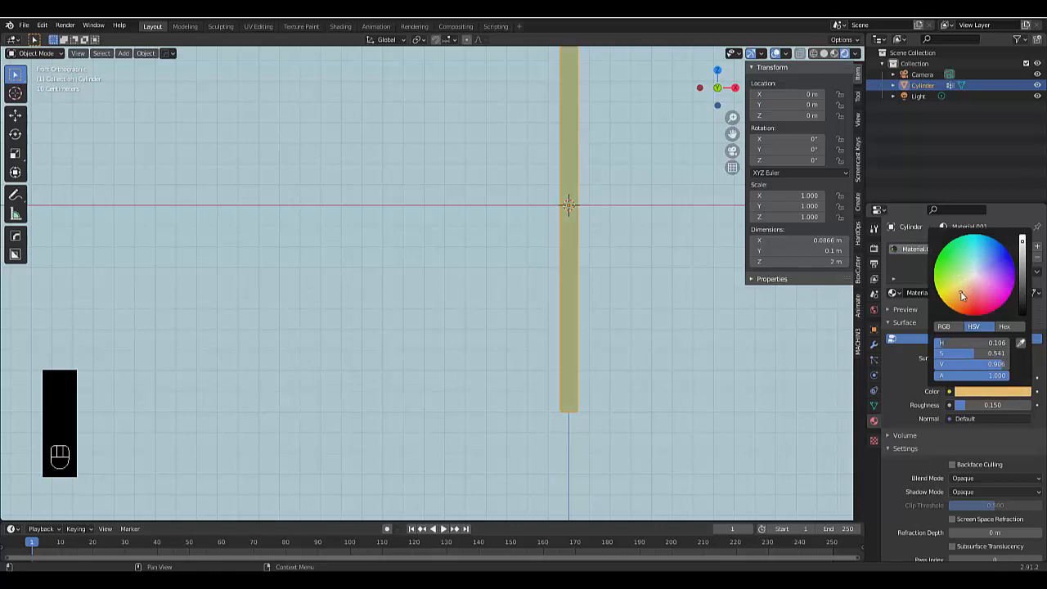
{"action": "left_click", "coordinate": [962, 304]}
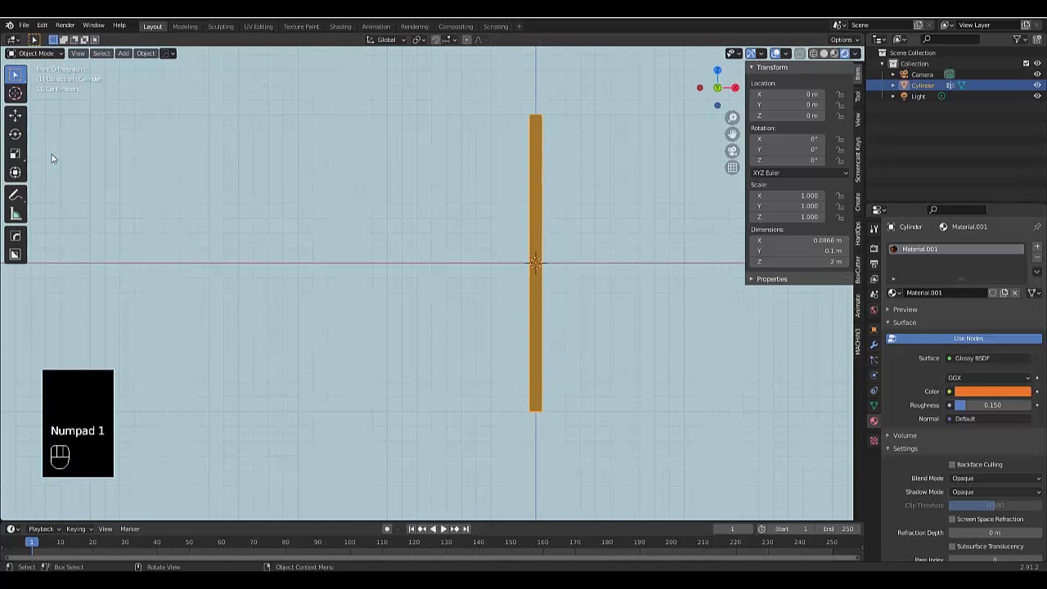
{"action": "mouse_move", "coordinate": [677, 373]}
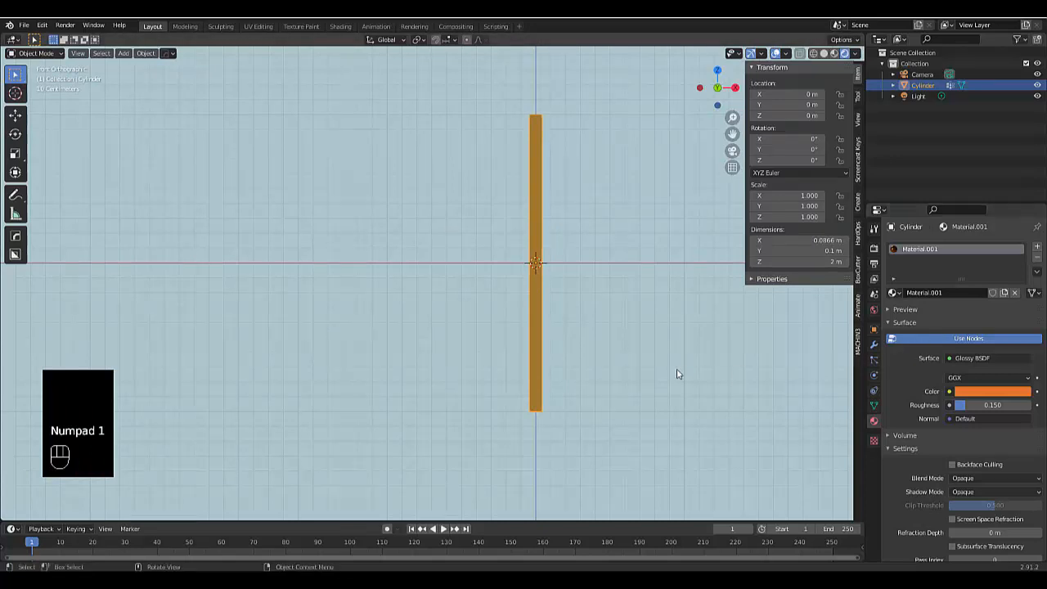
- Add a wind force field, rotate it 90° sideways and place it beside the pole
{"action": "key", "text": "shift+a"}
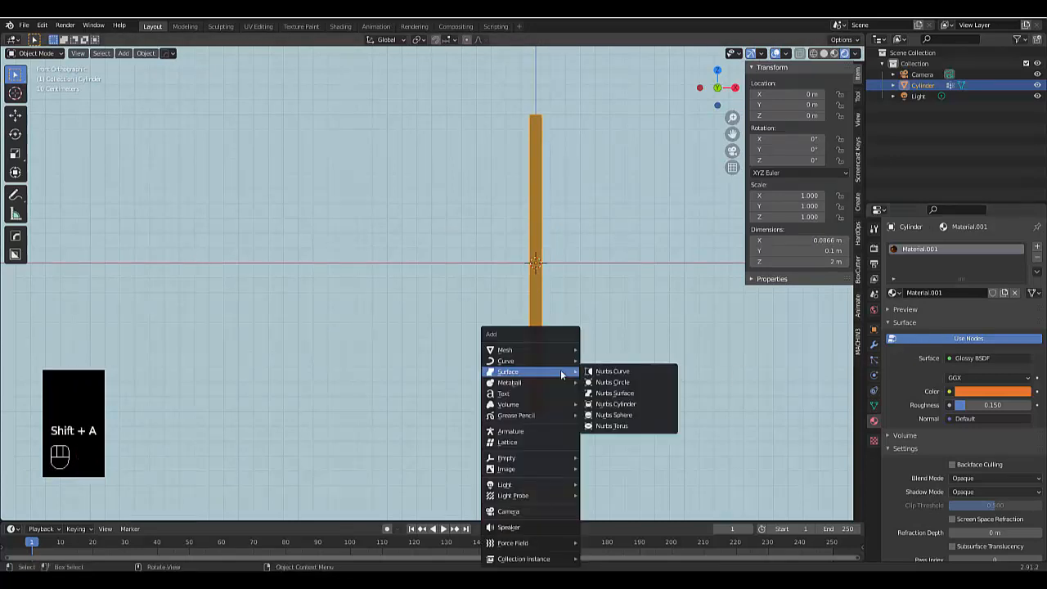
{"action": "mouse_move", "coordinate": [512, 543]}
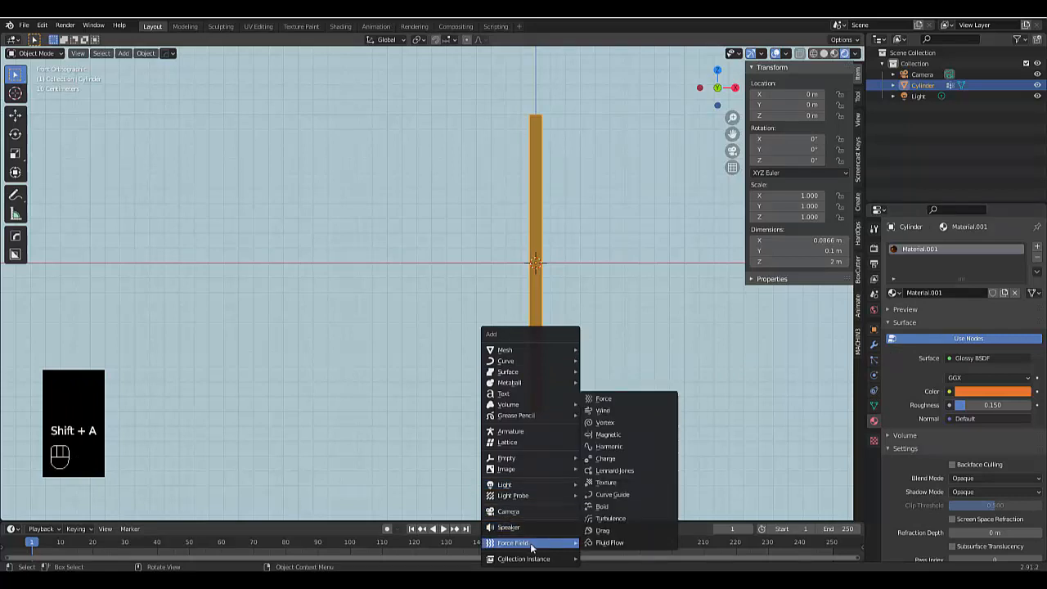
{"action": "left_click", "coordinate": [602, 409]}
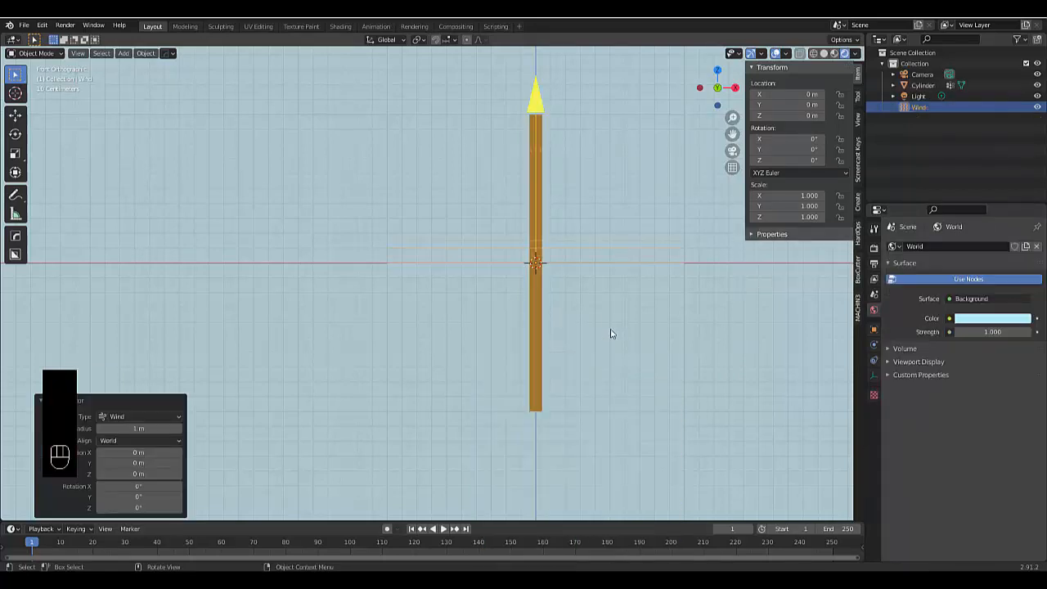
{"action": "key", "text": "r"}
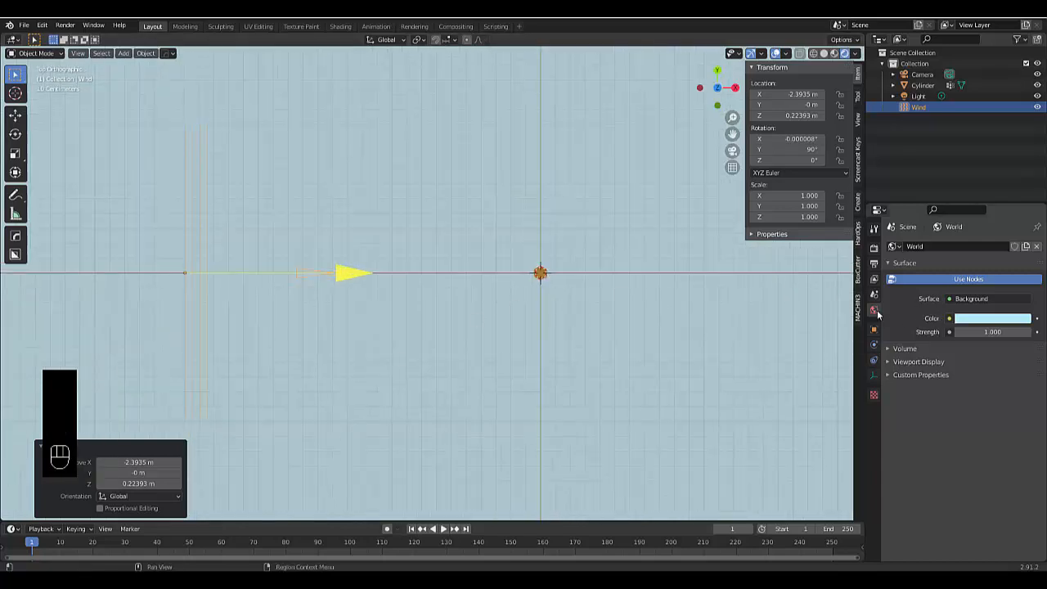
{"action": "left_click", "coordinate": [991, 317]}
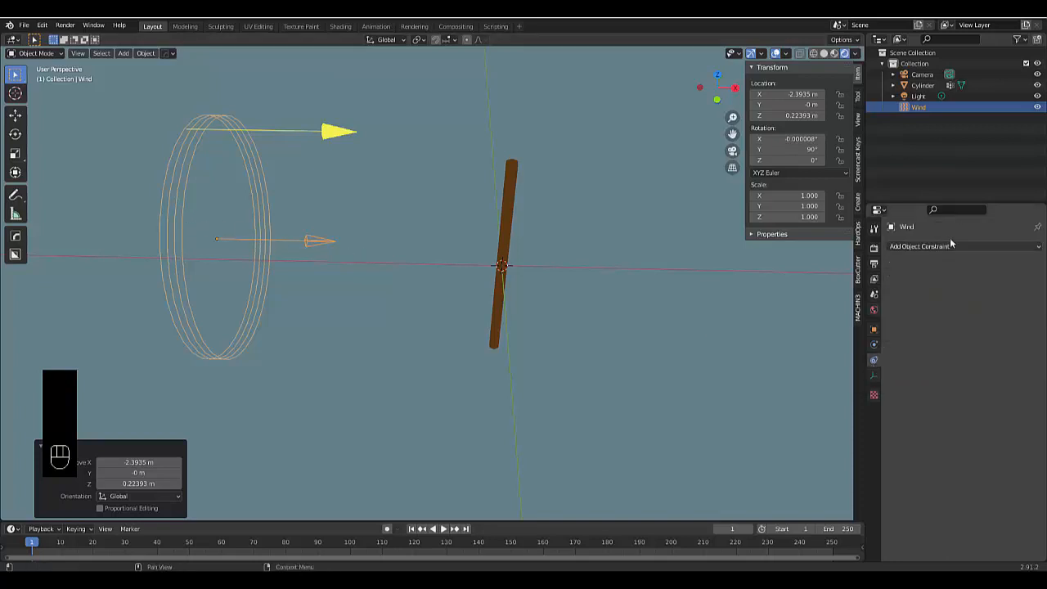
- Give the wind field a Damped Track constraint targeting the Cylinder
{"action": "left_click", "coordinate": [920, 246]}
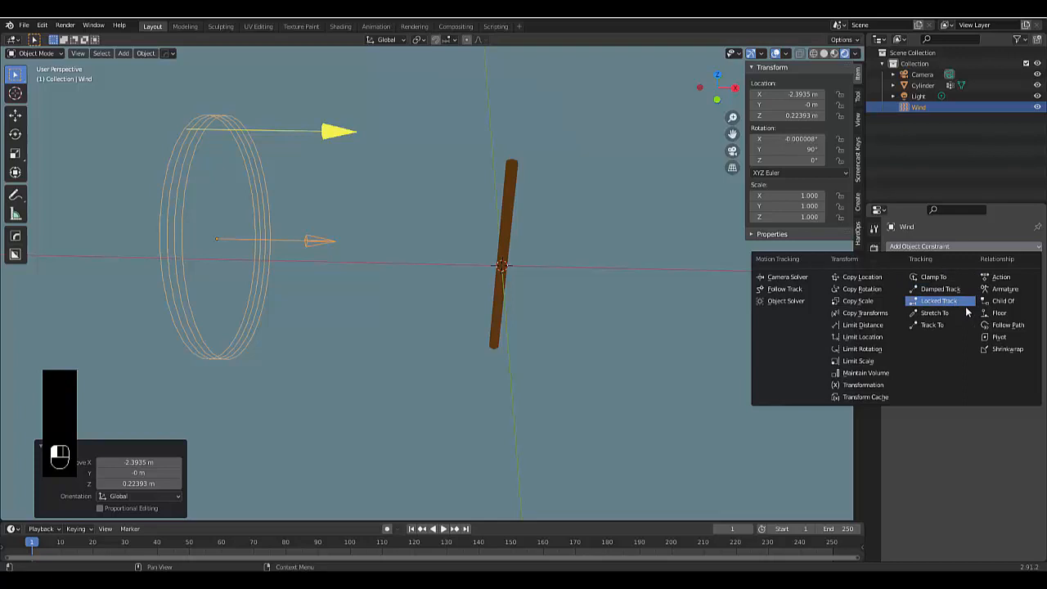
{"action": "left_click", "coordinate": [942, 288]}
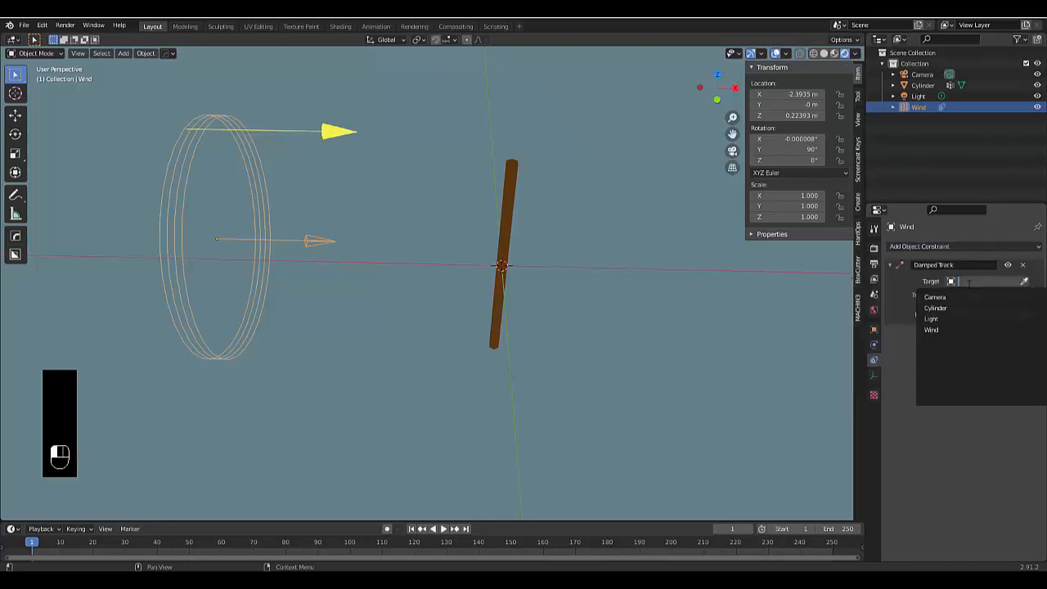
{"action": "left_click", "coordinate": [936, 308]}
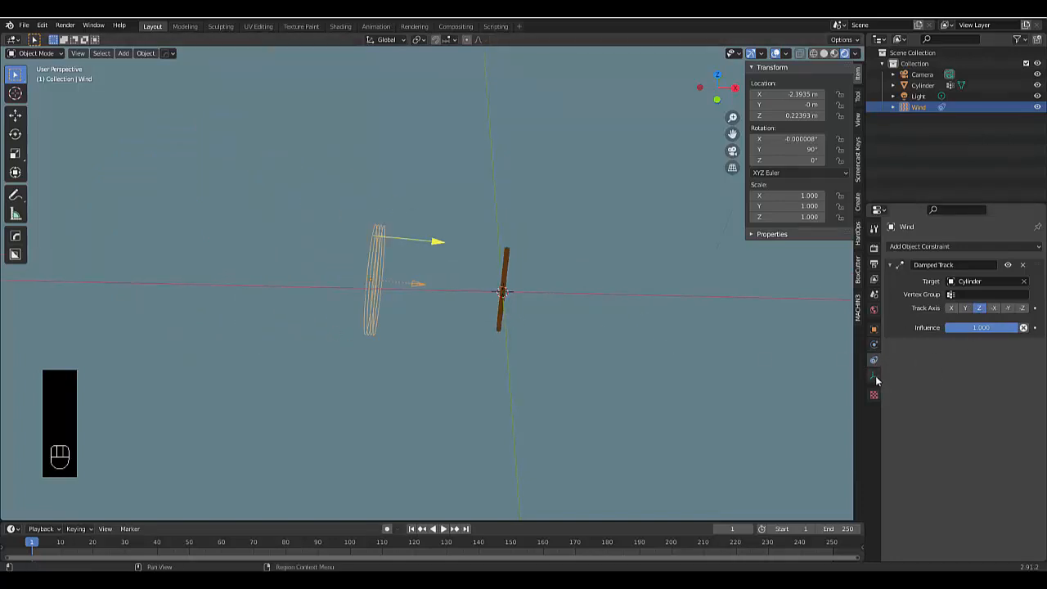
- Raise the wind field's strength to 3 in its physics settings
{"action": "left_click", "coordinate": [873, 343]}
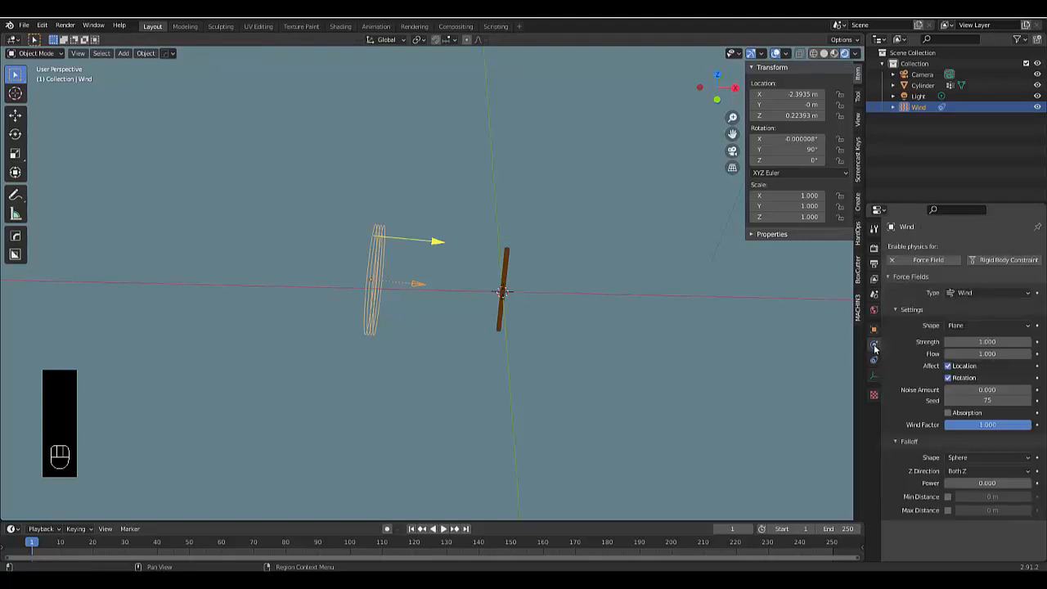
{"action": "left_click", "coordinate": [988, 342]}
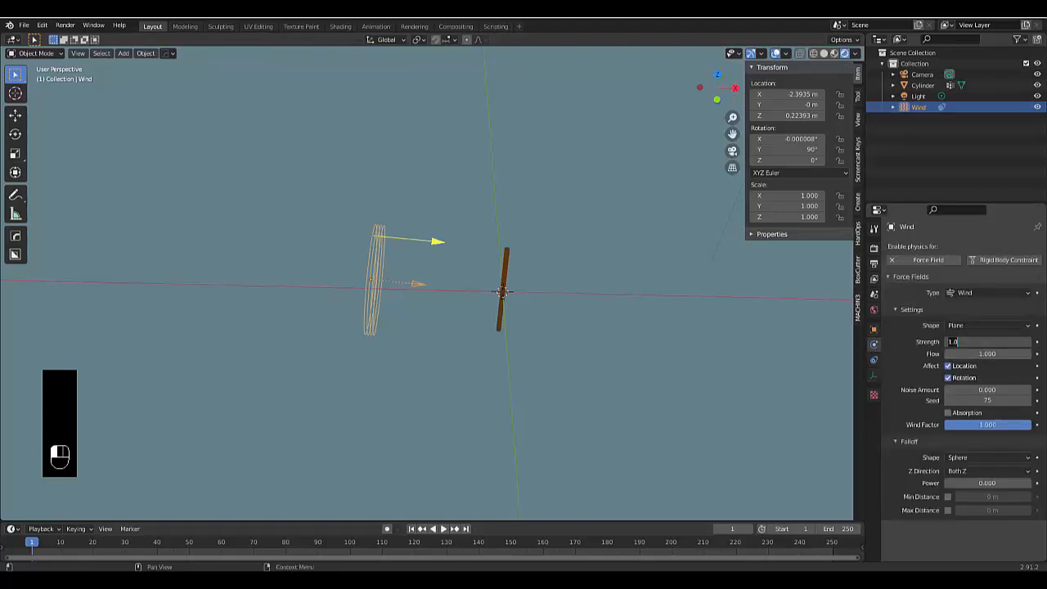
{"action": "left_click", "coordinate": [988, 342]}
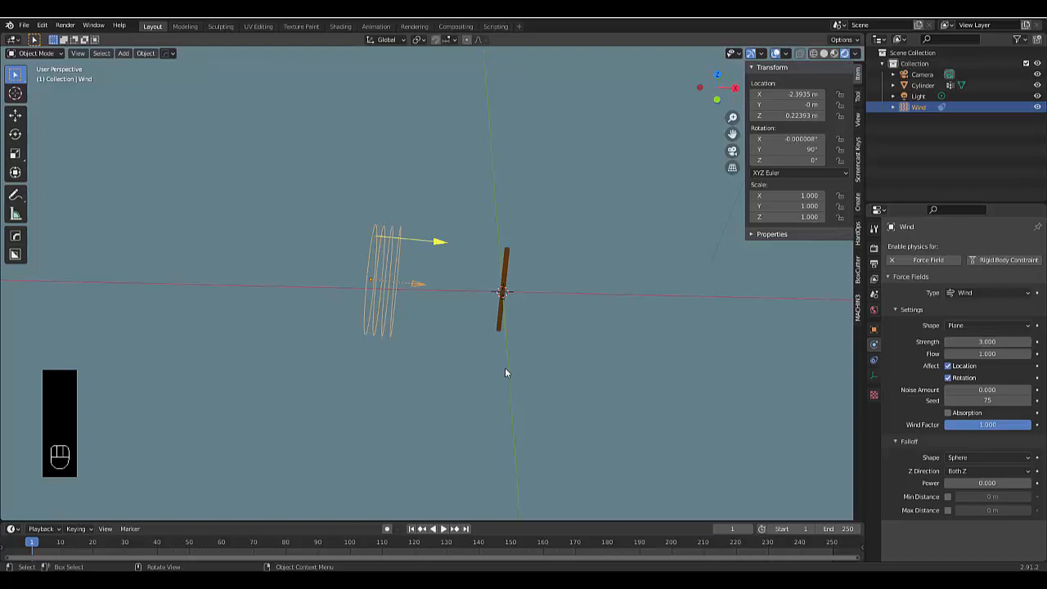
{"action": "mouse_move", "coordinate": [494, 320]}
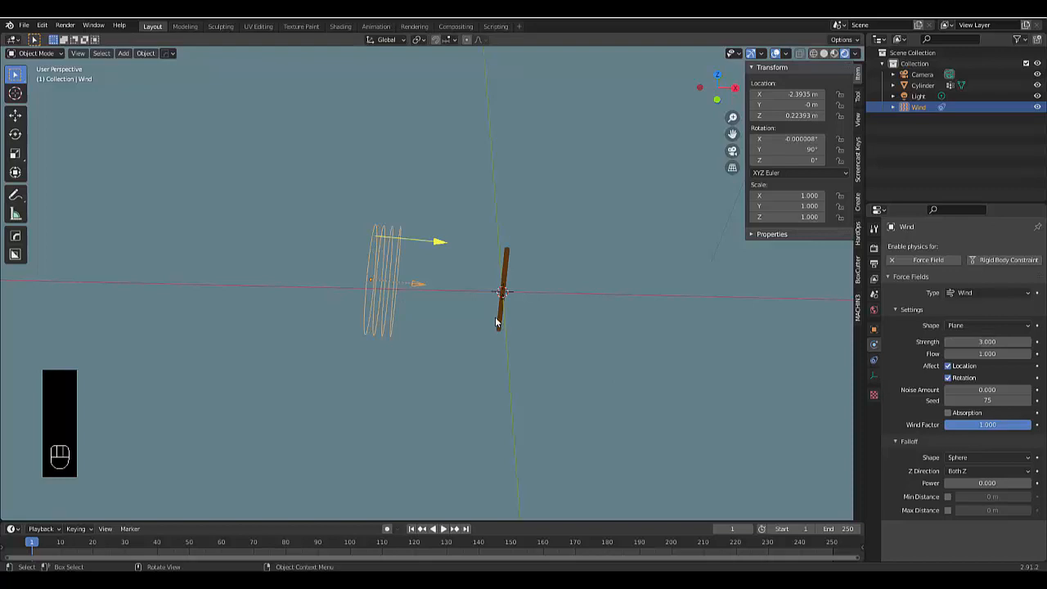
{"action": "key", "text": "shift+a"}
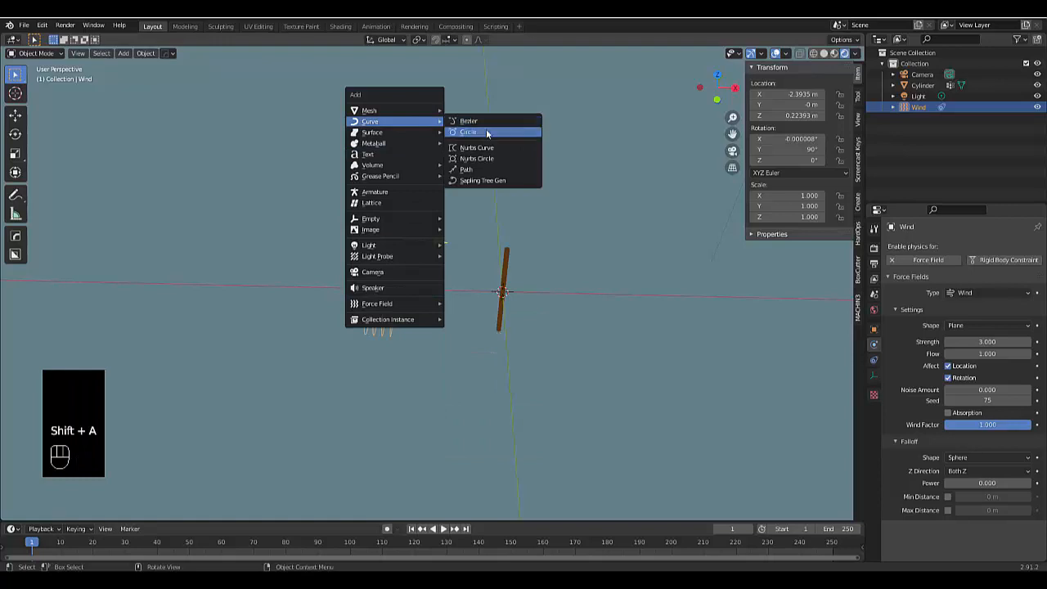
- Add a Bezier circle around the pole and parent the wind field to it
{"action": "left_click", "coordinate": [468, 131]}
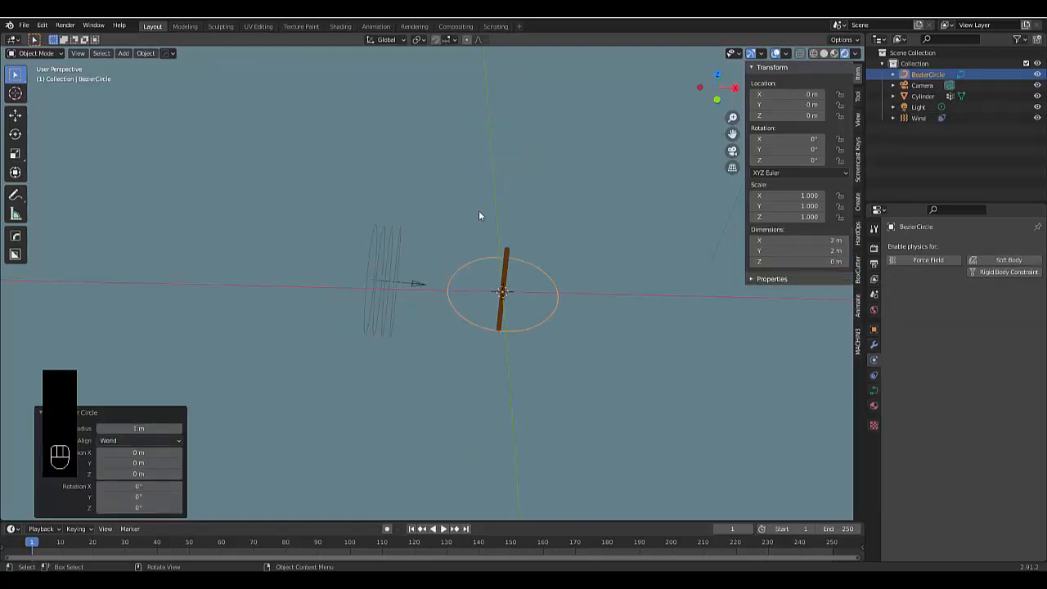
{"action": "left_click", "coordinate": [917, 118]}
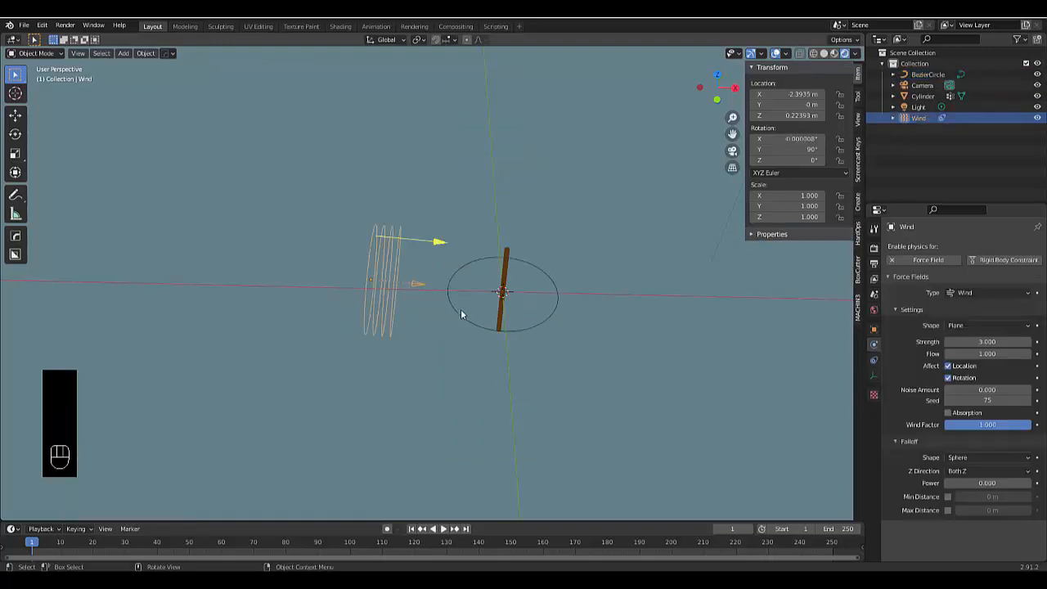
{"action": "key", "text": "ctrl+p"}
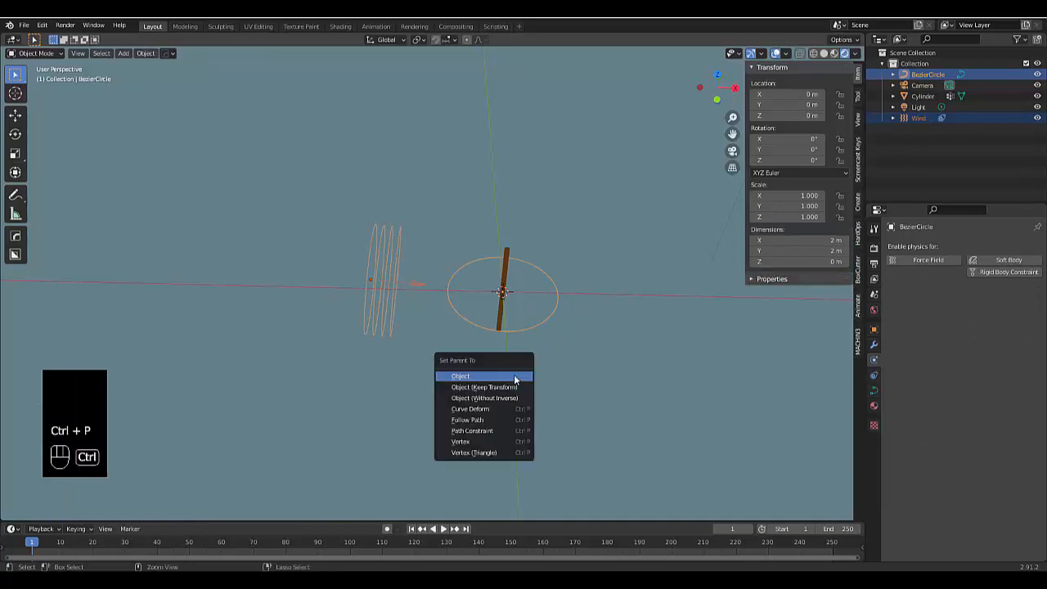
{"action": "left_click", "coordinate": [460, 376]}
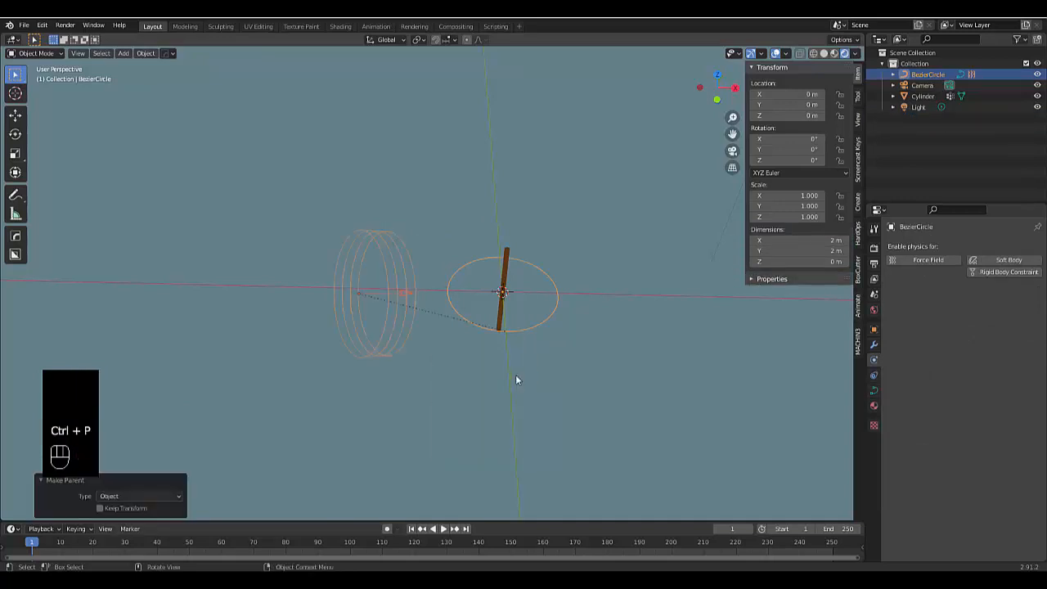
- Keyframe the circle's location, rotation and scale at frame 1, then move to frame 100
{"action": "key", "text": "KP_7"}
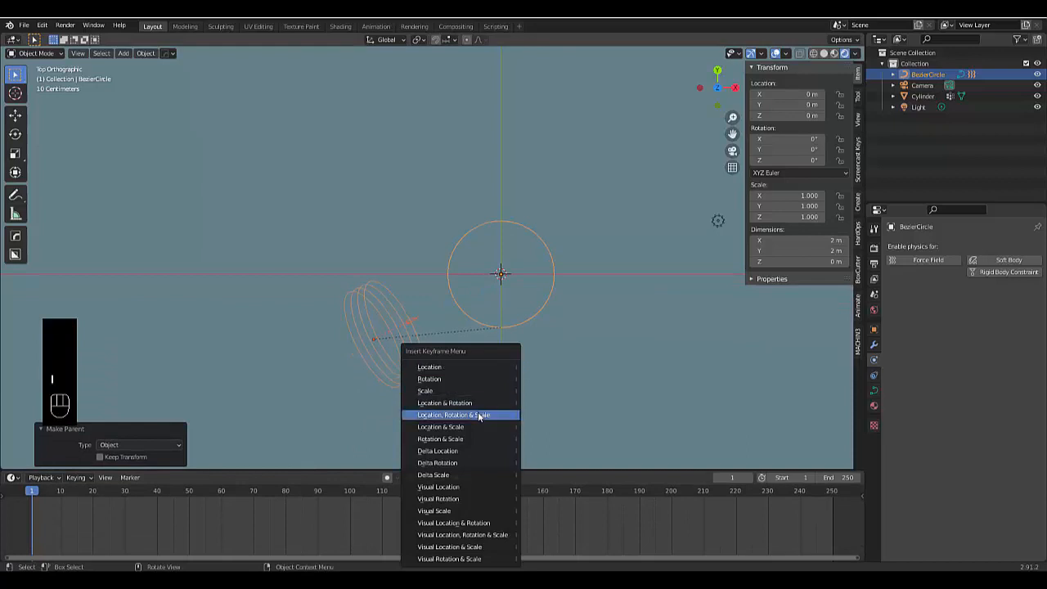
{"action": "left_click", "coordinate": [453, 416]}
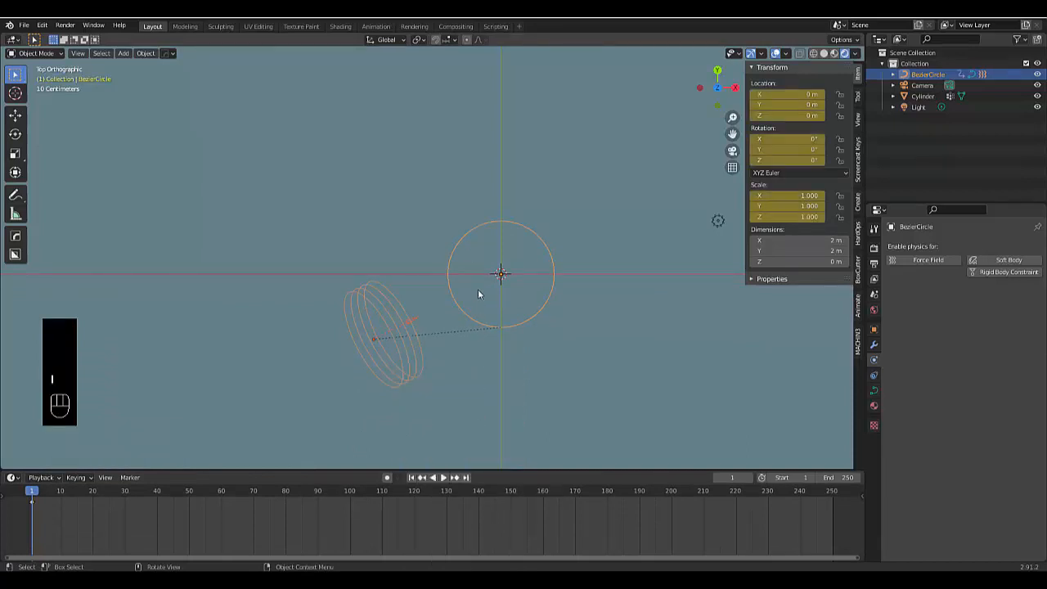
{"action": "left_click", "coordinate": [604, 340]}
{"action": "type", "text": "00"}
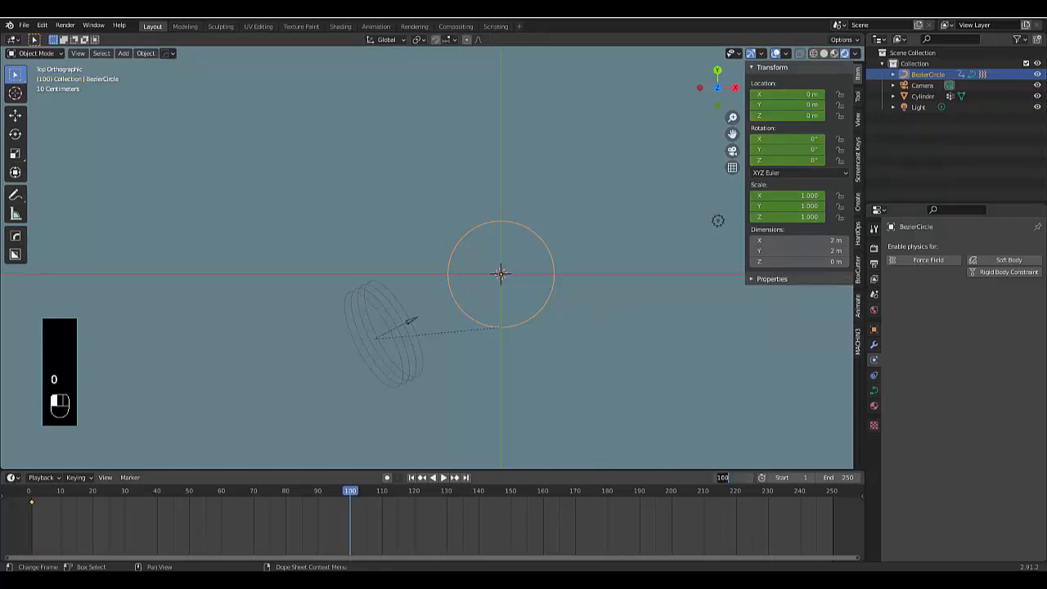
{"action": "left_click", "coordinate": [189, 490]}
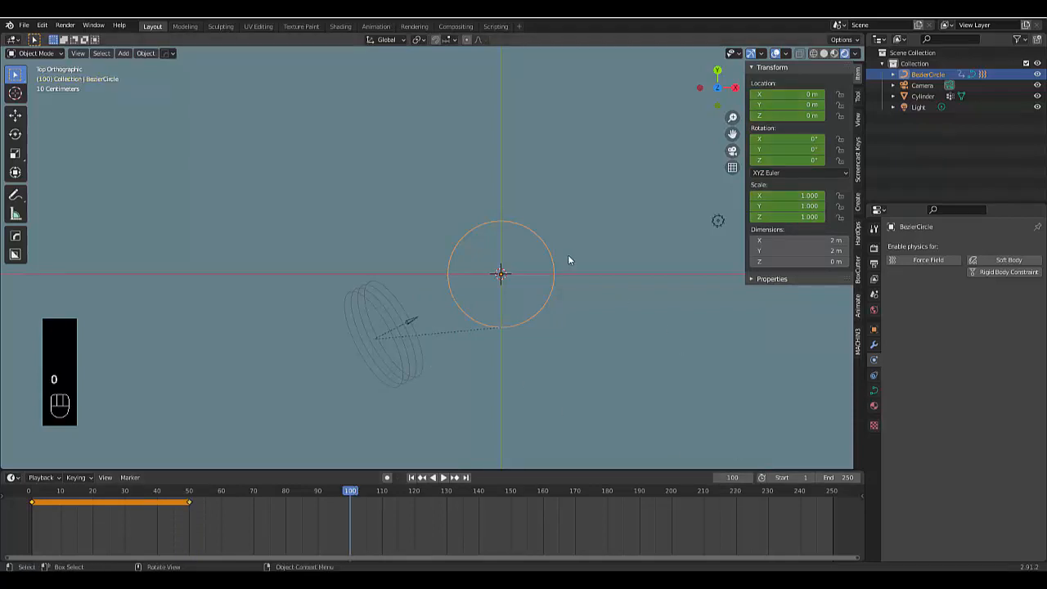
- Rotate and keyframe the circle at later frames up to 250 so the wind orbits the pole
{"action": "key", "text": "r"}
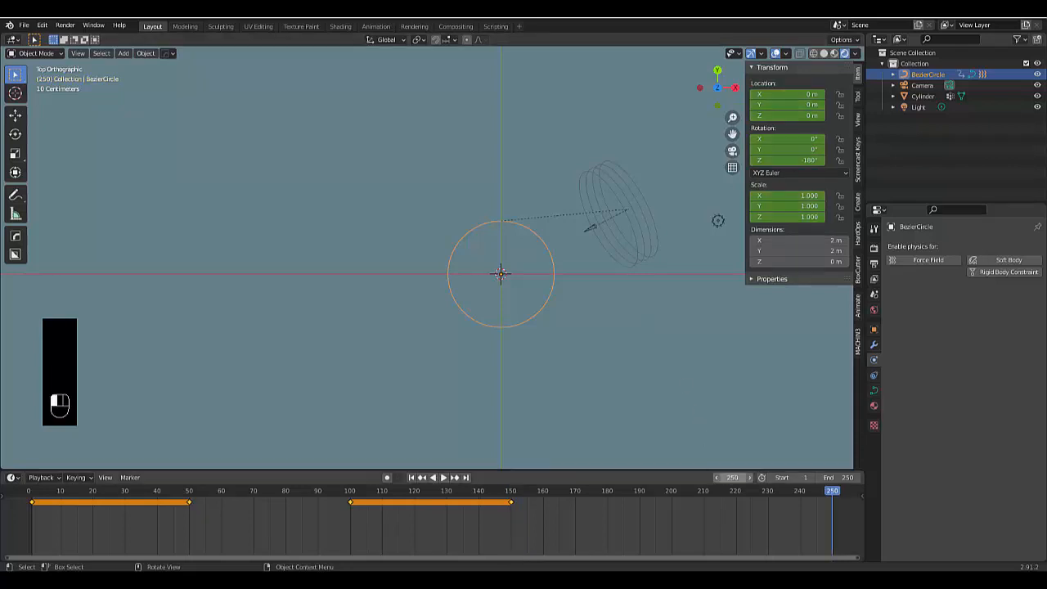
{"action": "key", "text": "r"}
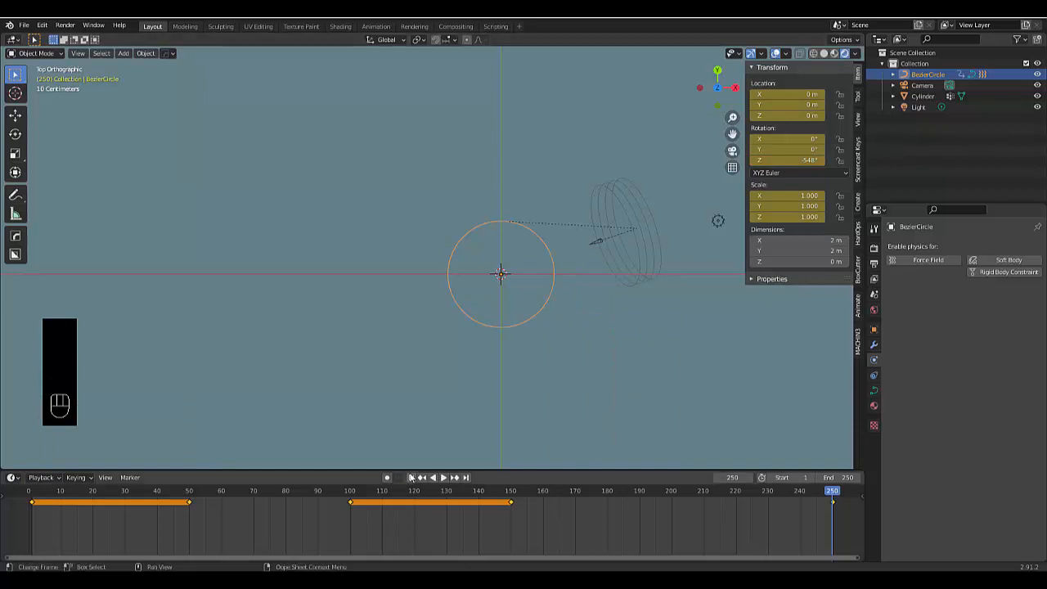
{"action": "key", "text": "space"}
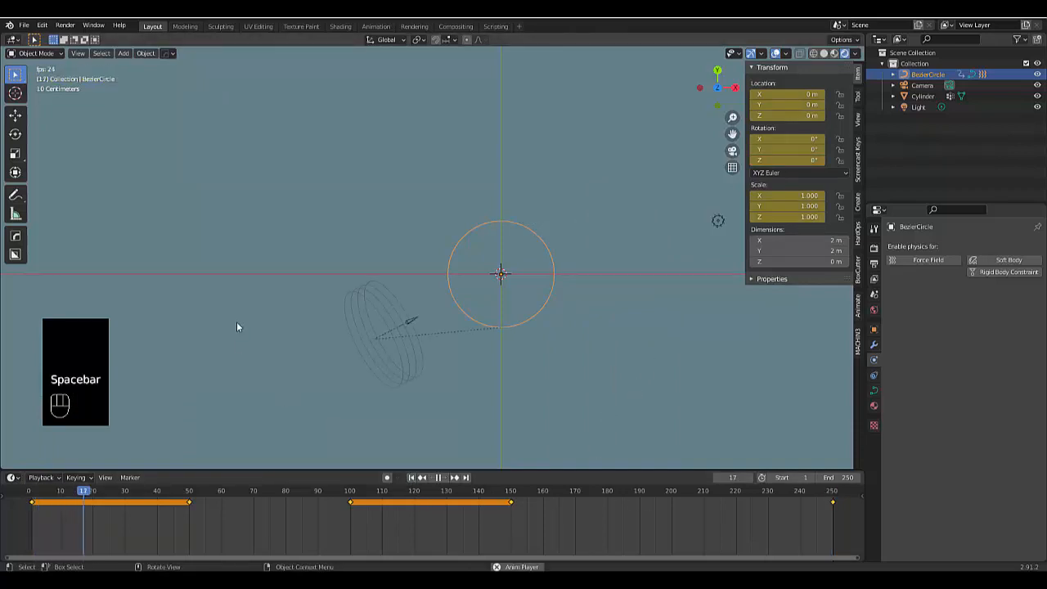
- Stop playback after checking the orbiting wind and select the cylinder pole for physics
{"action": "key", "text": "space"}
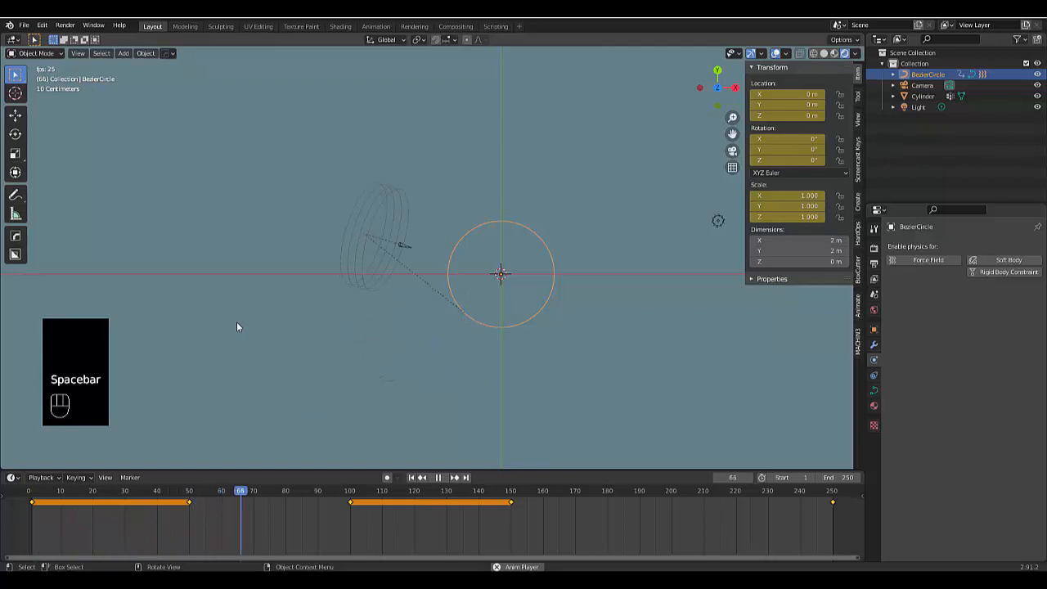
{"action": "key", "text": "space"}
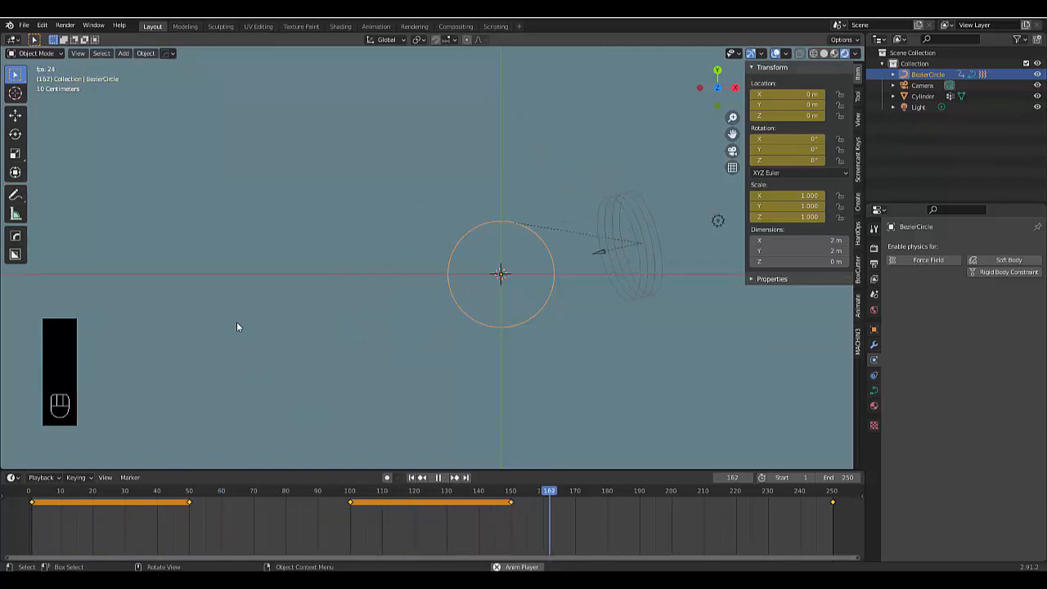
{"action": "left_click", "coordinate": [704, 490]}
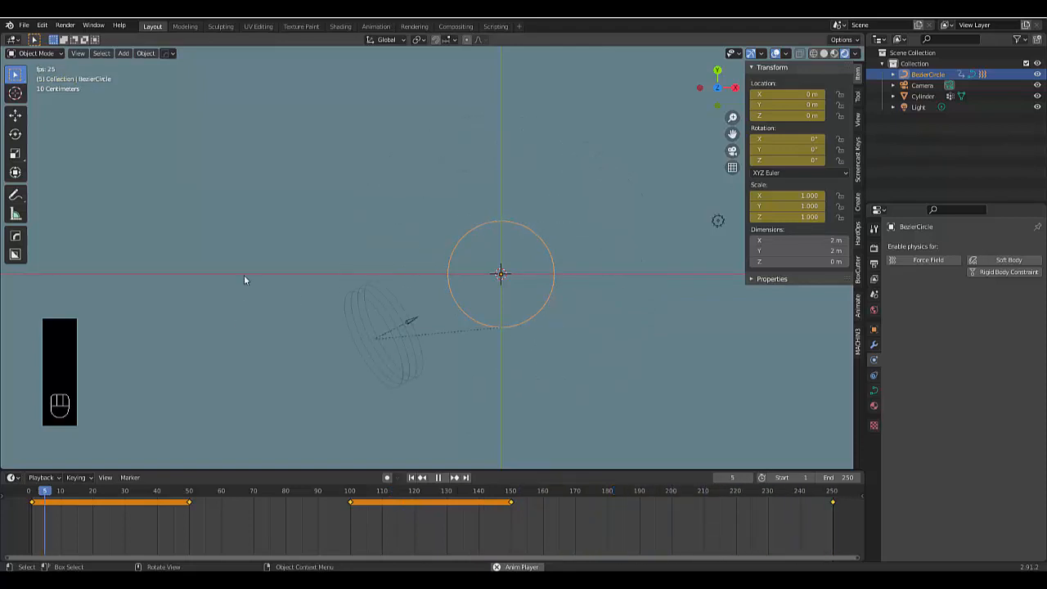
{"action": "left_click", "coordinate": [412, 477]}
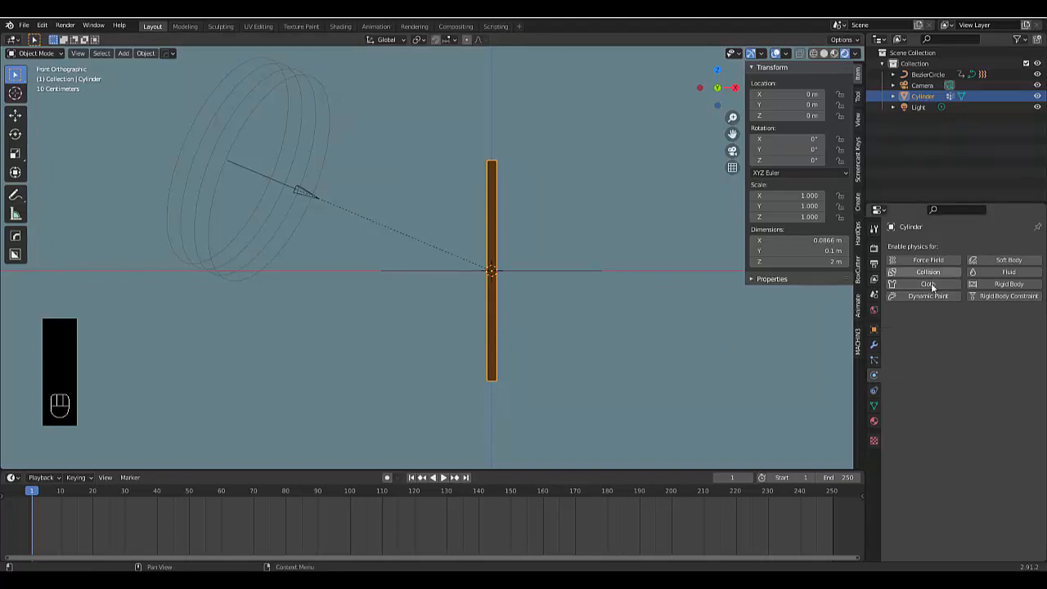
- Enable Soft Body physics on the pole and reveal its Goal pinning settings tied to vertex group Group
{"action": "left_click", "coordinate": [998, 259]}
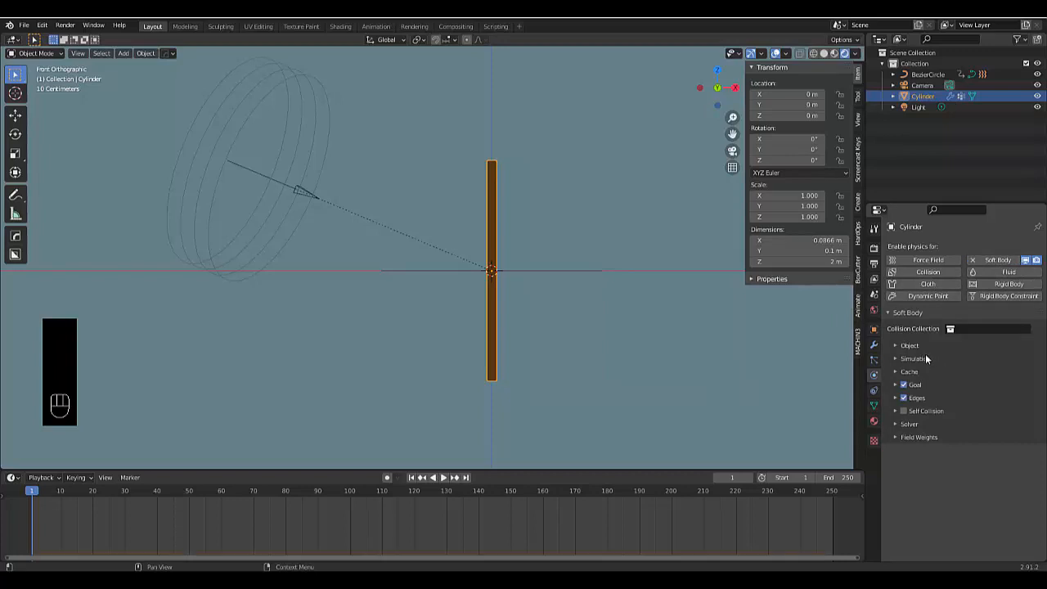
{"action": "left_click", "coordinate": [910, 345]}
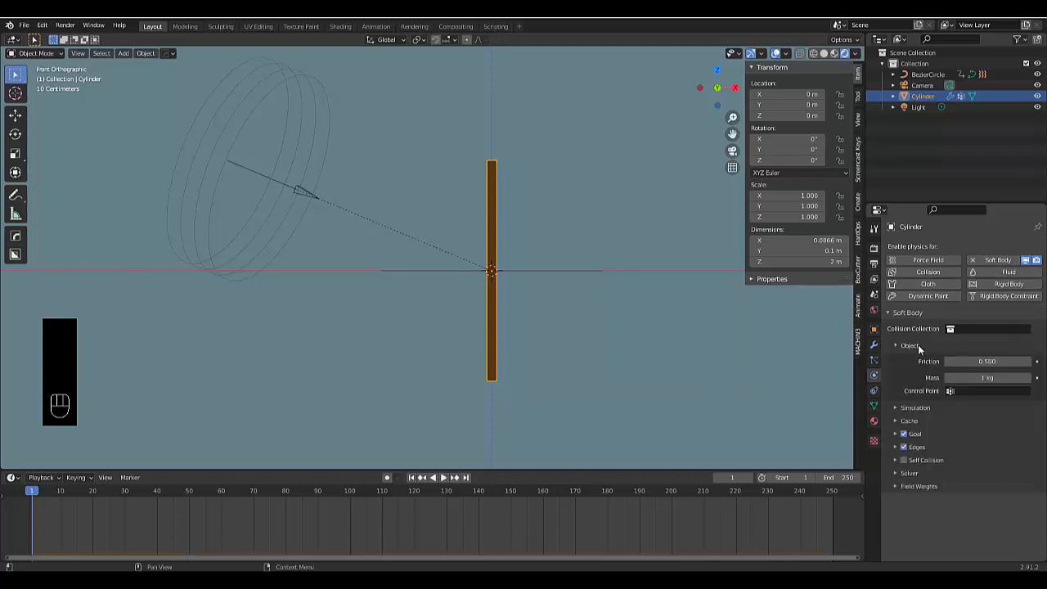
{"action": "left_click", "coordinate": [909, 345]}
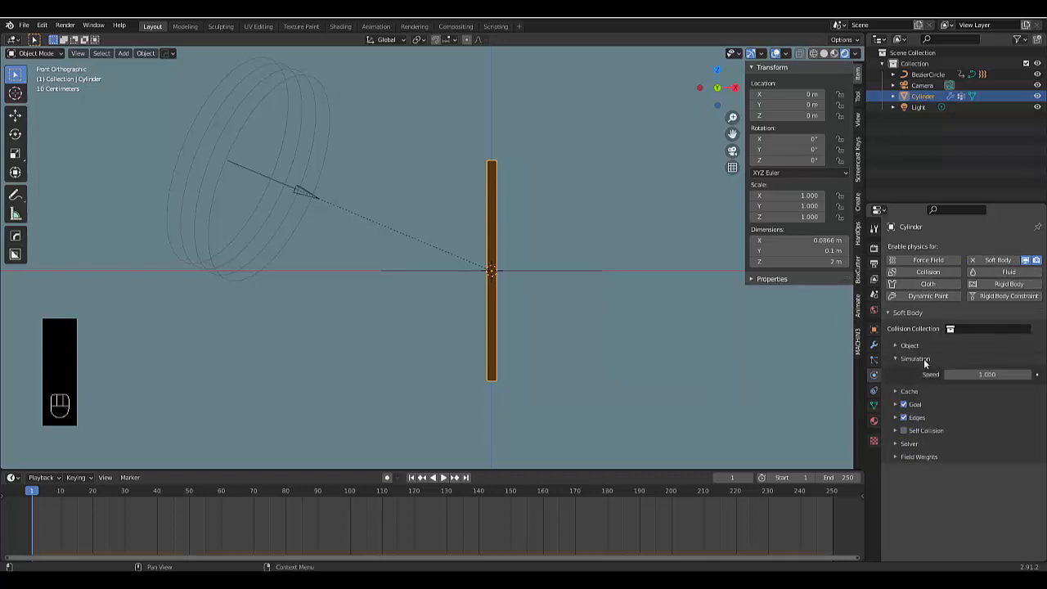
{"action": "left_click", "coordinate": [910, 370]}
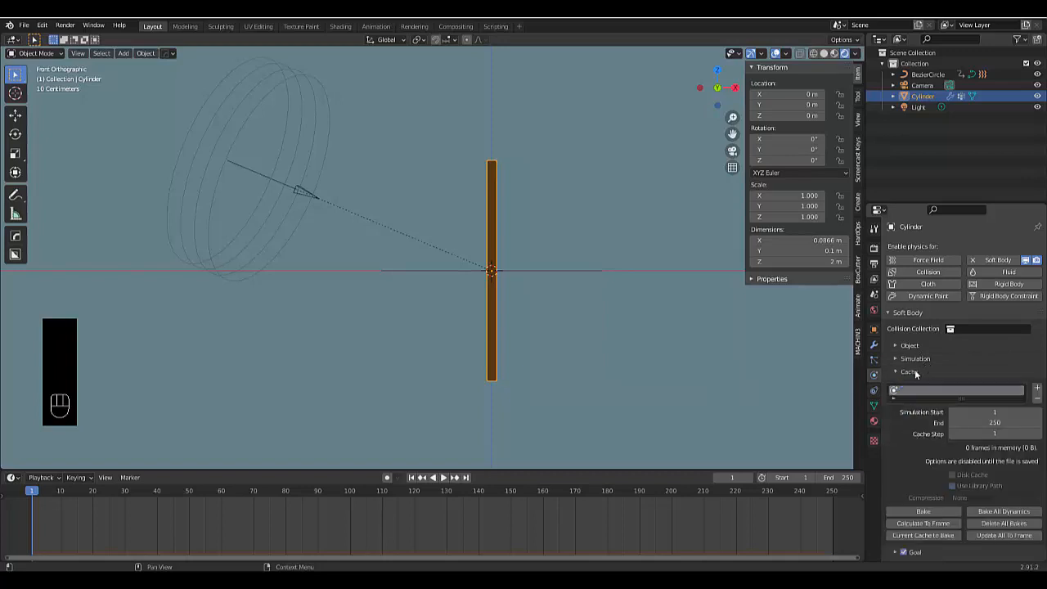
{"action": "left_click", "coordinate": [895, 371]}
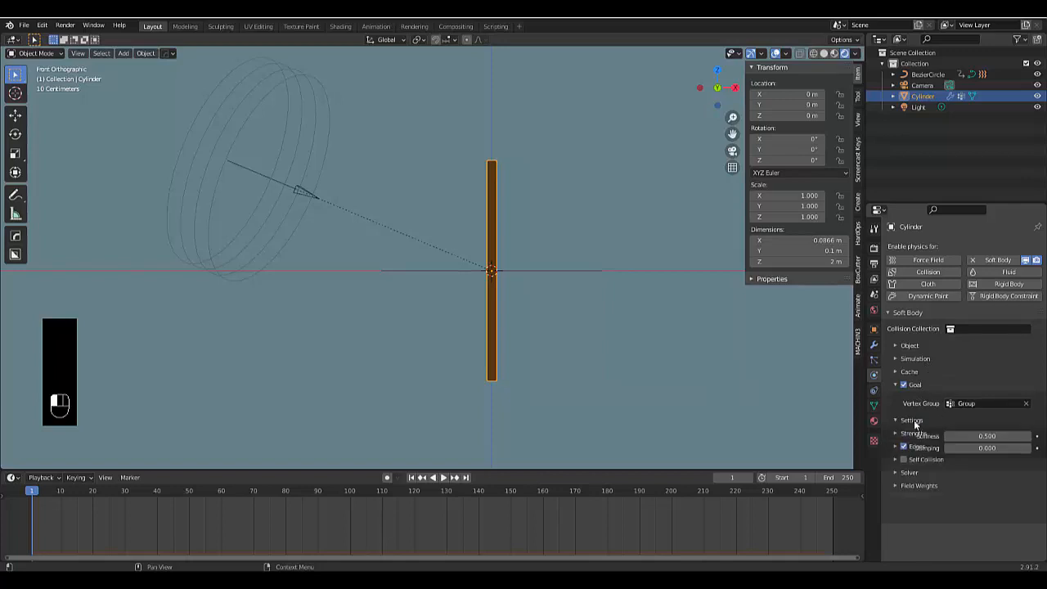
- Show the goal's stiffness, damping and strength values and the Edges spring settings
{"action": "left_click", "coordinate": [911, 419]}
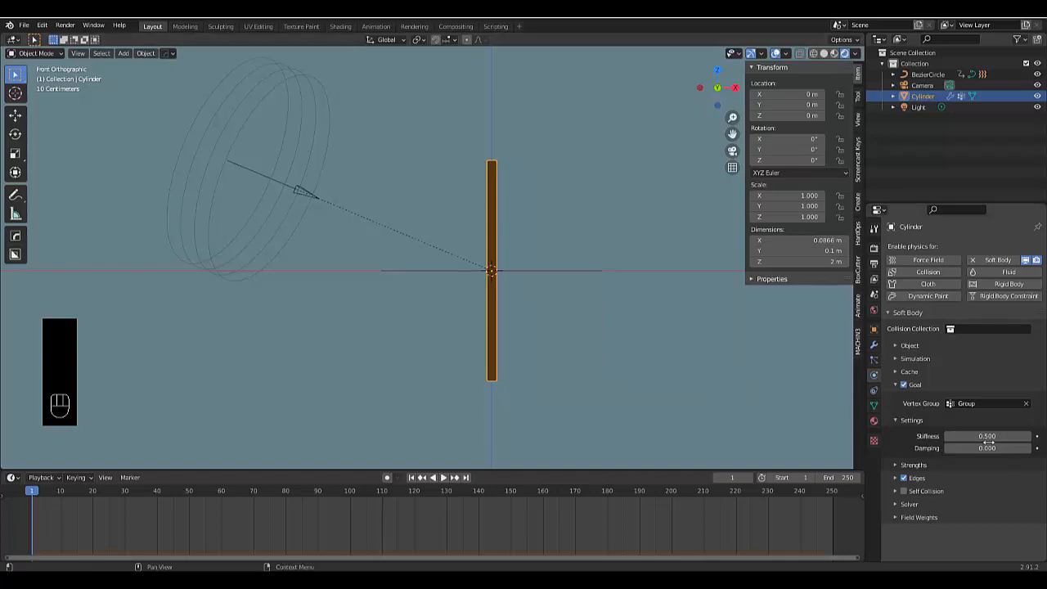
{"action": "left_click", "coordinate": [915, 464]}
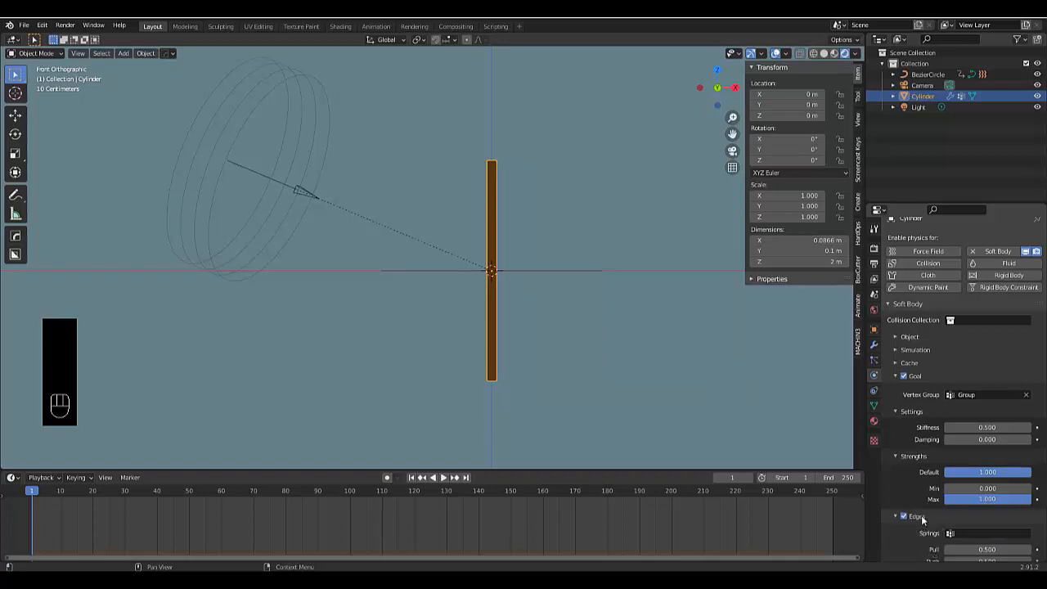
{"action": "scroll", "scroll_direction": "down", "scroll_amount": 3}
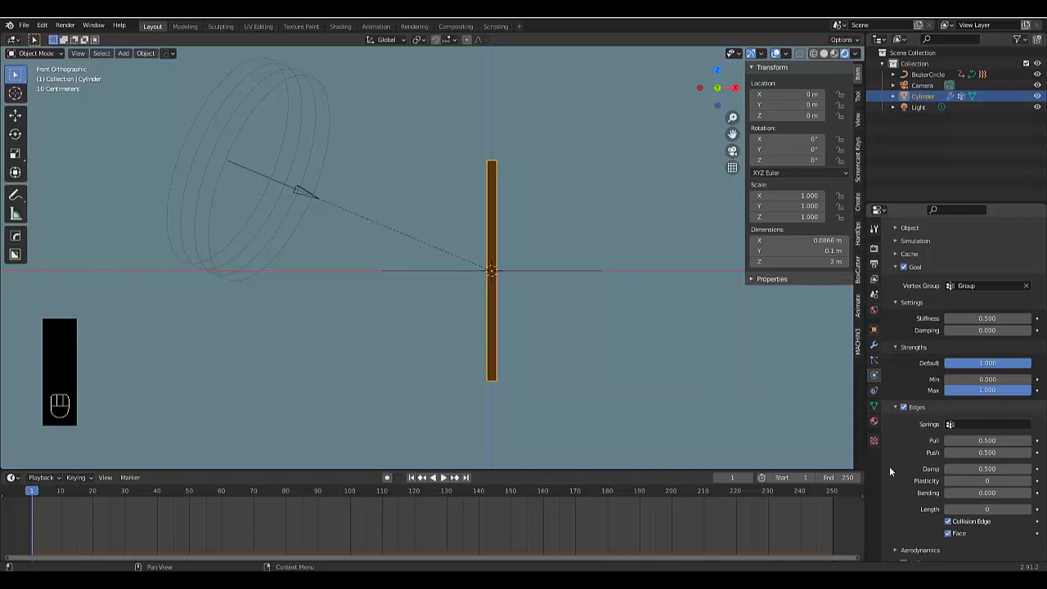
- Set edge Pull and Push 0.900, Damp 50, Bending 1, and aerodynamics Type to Lift Force
{"action": "left_click", "coordinate": [985, 440]}
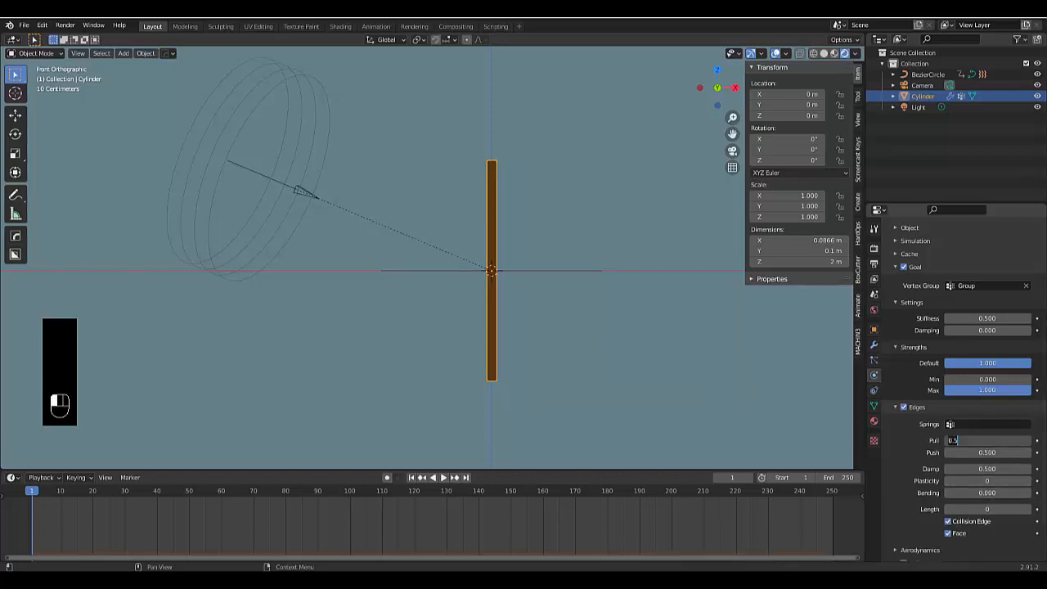
{"action": "left_click", "coordinate": [986, 440]}
{"action": "type", "text": "0.900"}
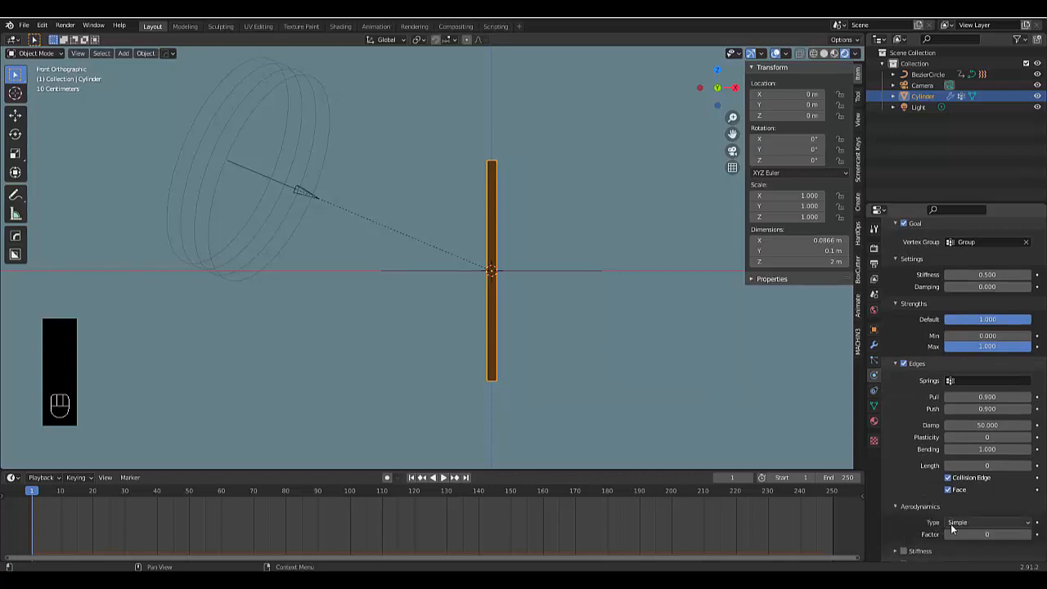
{"action": "left_click", "coordinate": [984, 522]}
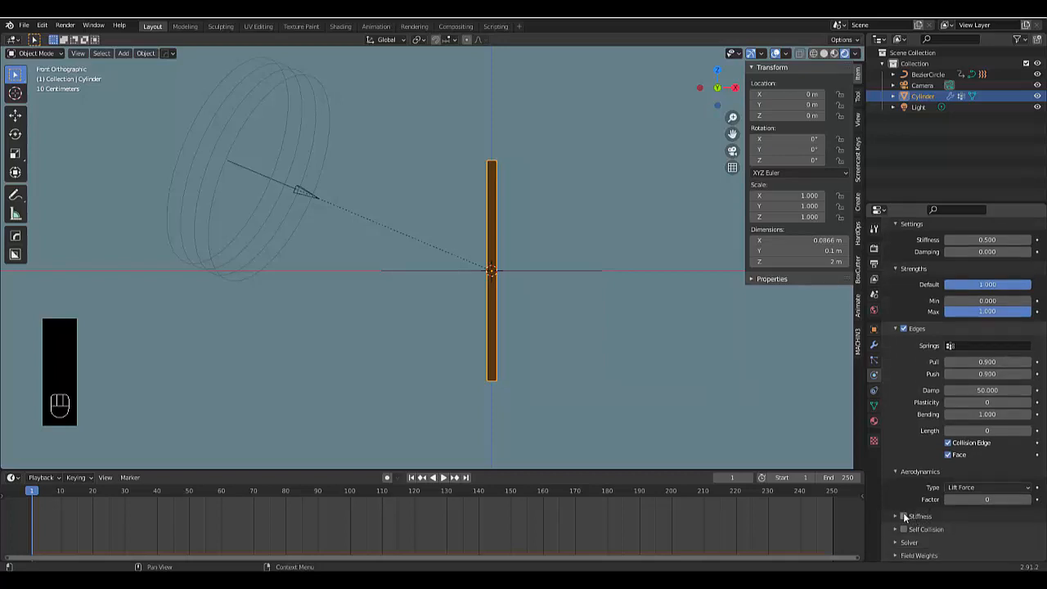
- Review the Stiffness and Self Collision options, then bring the Cache bake controls into view
{"action": "left_click", "coordinate": [898, 516]}
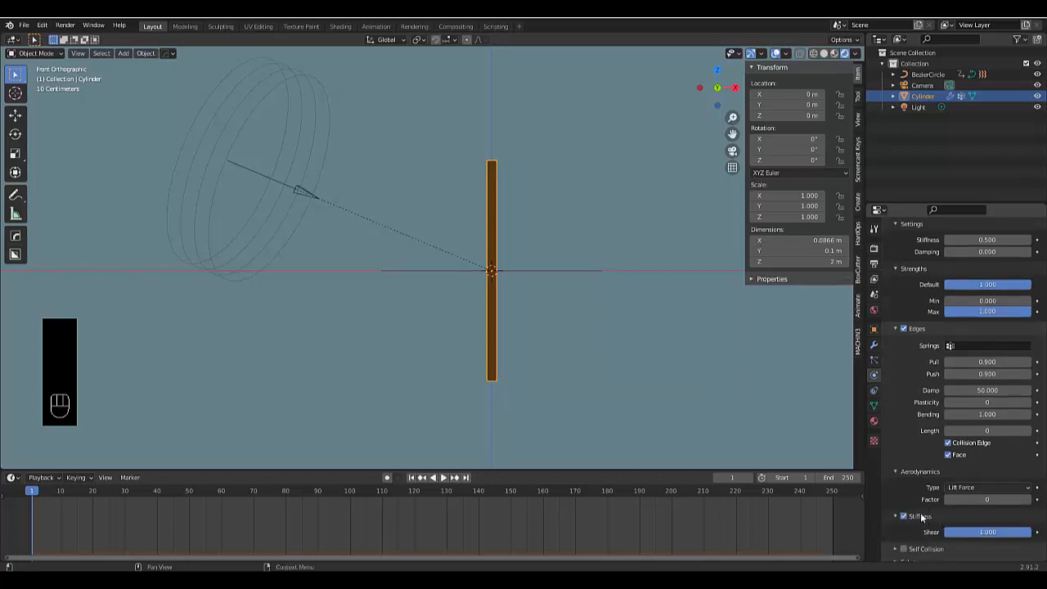
{"action": "scroll", "scroll_direction": "down", "scroll_amount": 3}
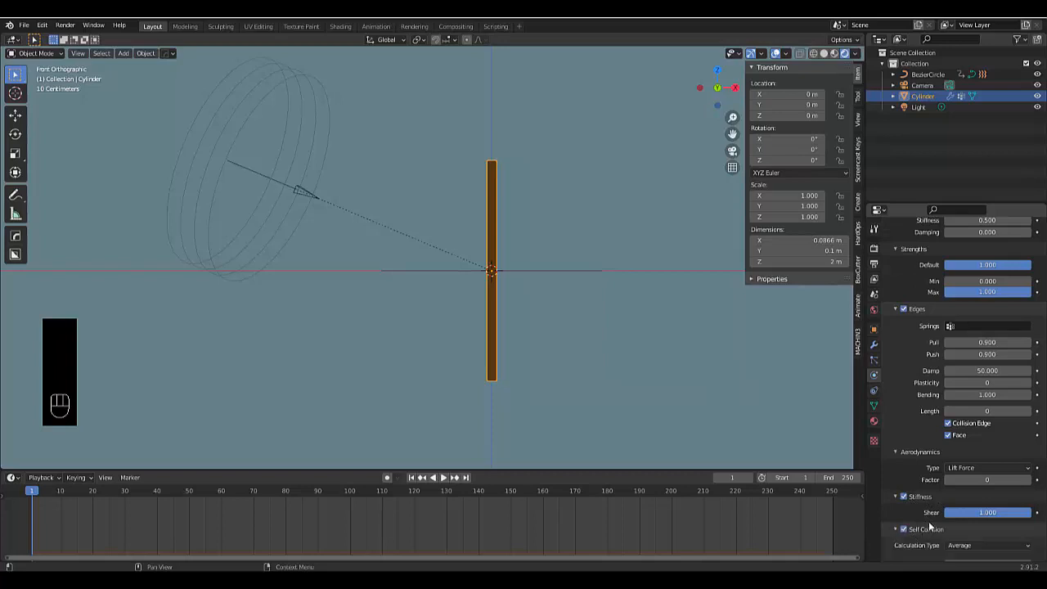
{"action": "scroll", "scroll_direction": "down", "scroll_amount": 3}
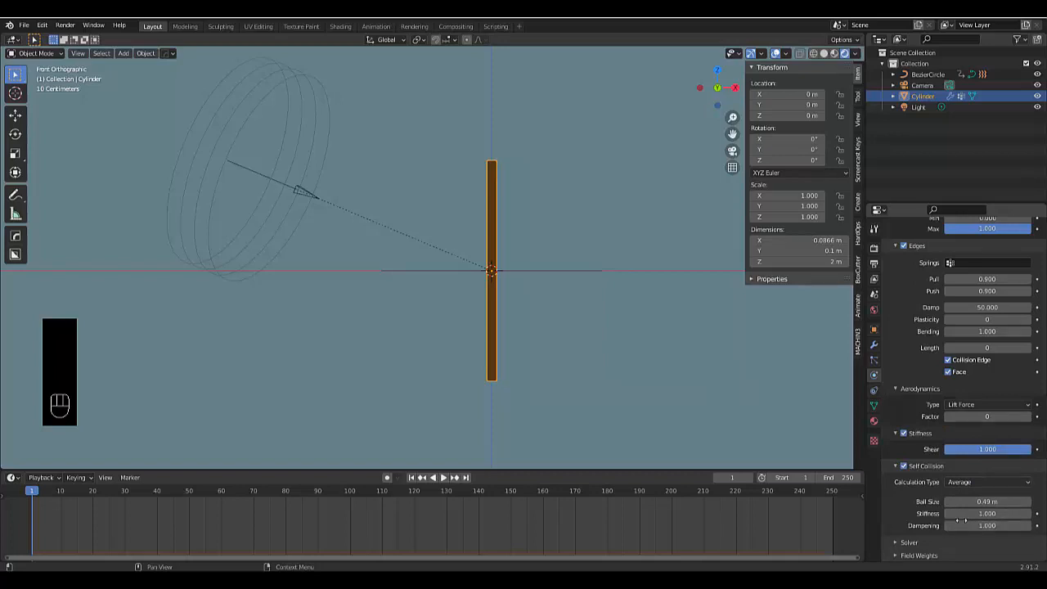
{"action": "mouse_move", "coordinate": [986, 501]}
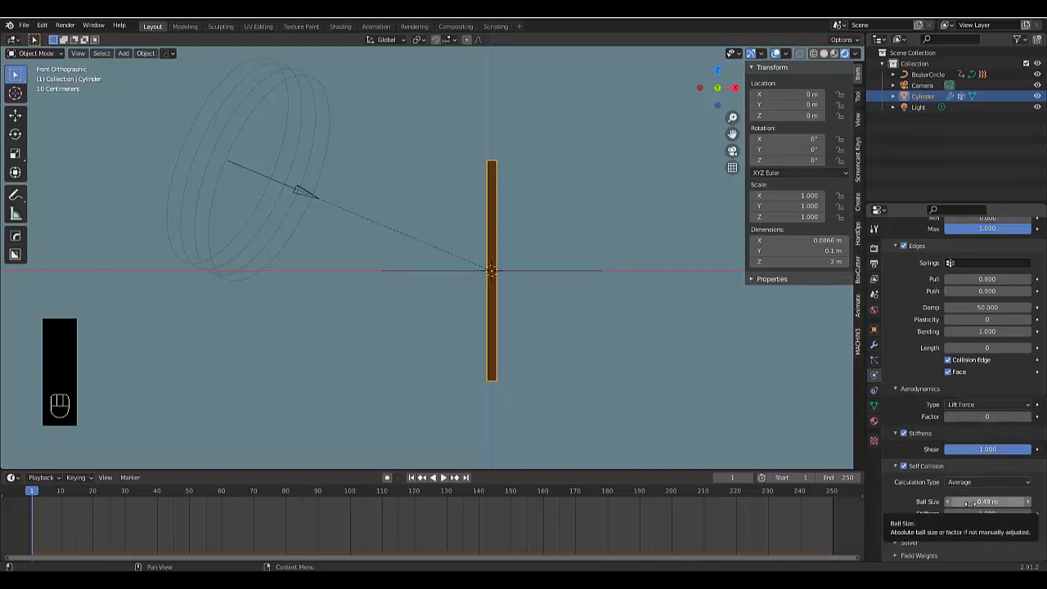
{"action": "left_click", "coordinate": [985, 501]}
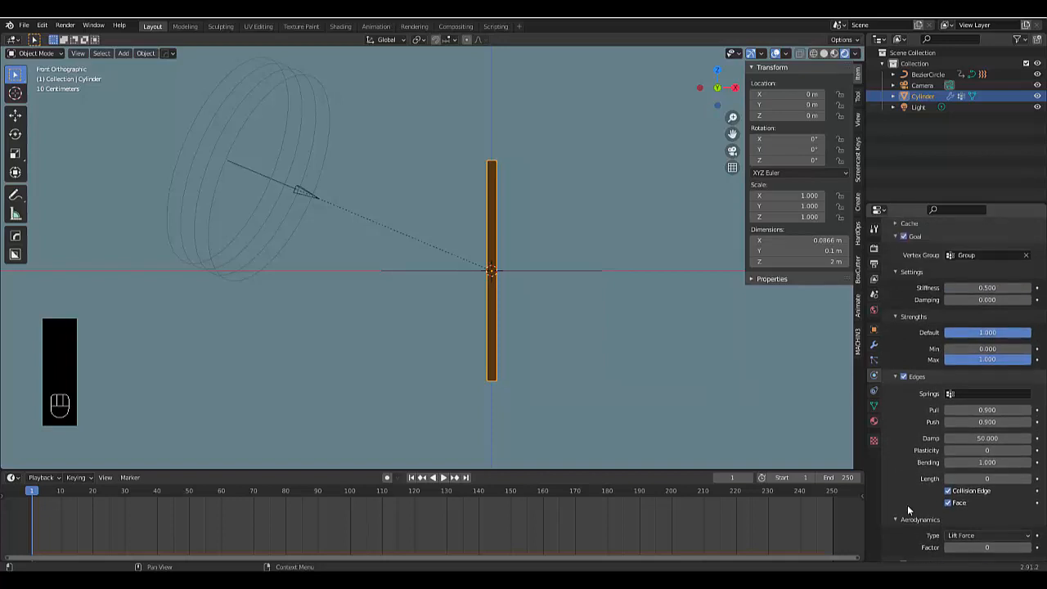
{"action": "scroll", "scroll_direction": "down", "scroll_amount": 3}
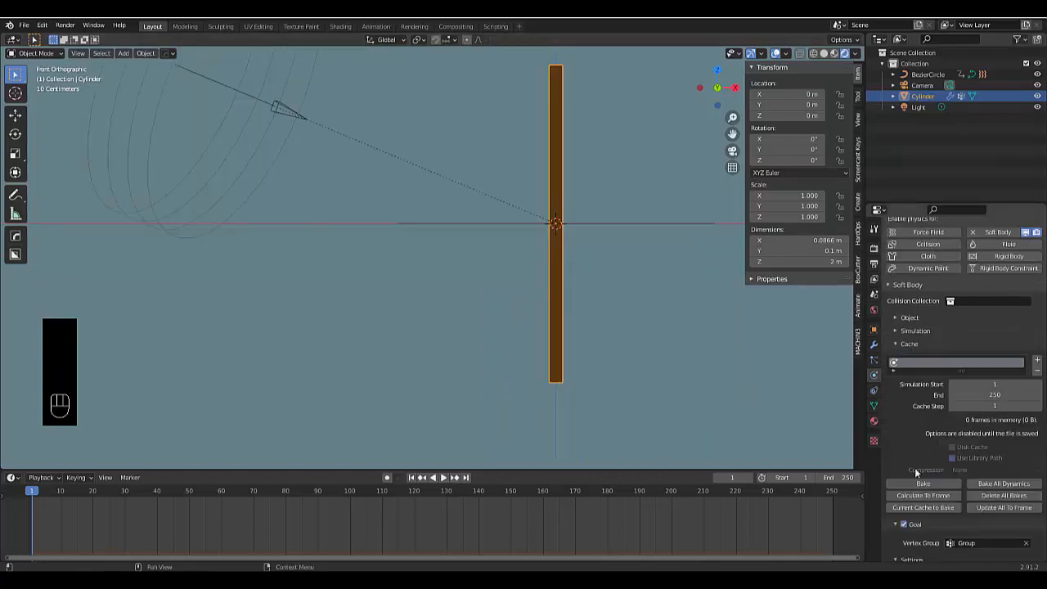
- Bake 250 frames of the soft-body simulation and play back the pole bending under the orbiting wind
{"action": "left_click", "coordinate": [922, 484]}
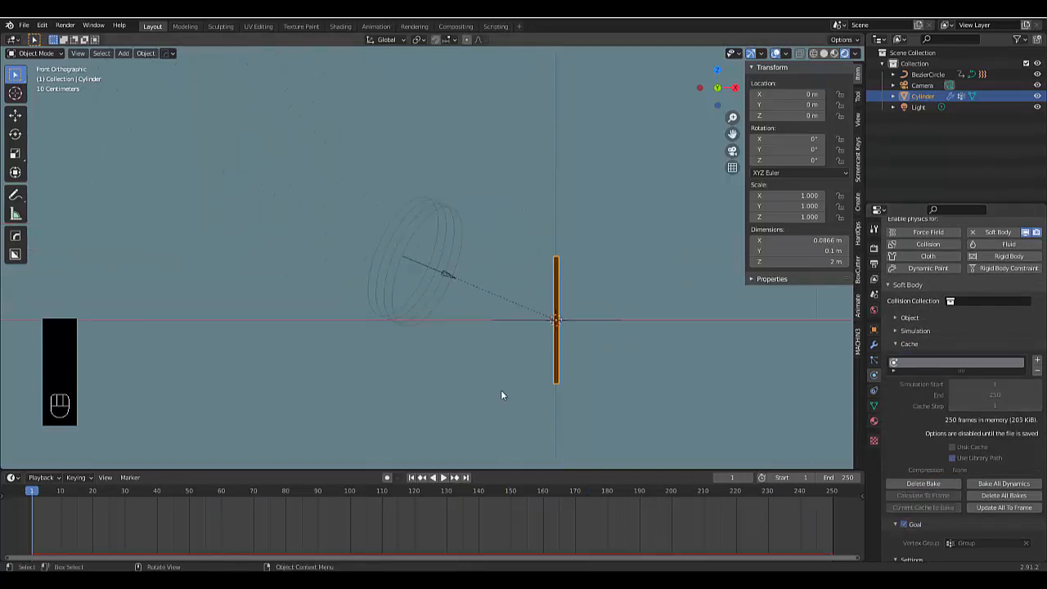
{"action": "key", "text": "space"}
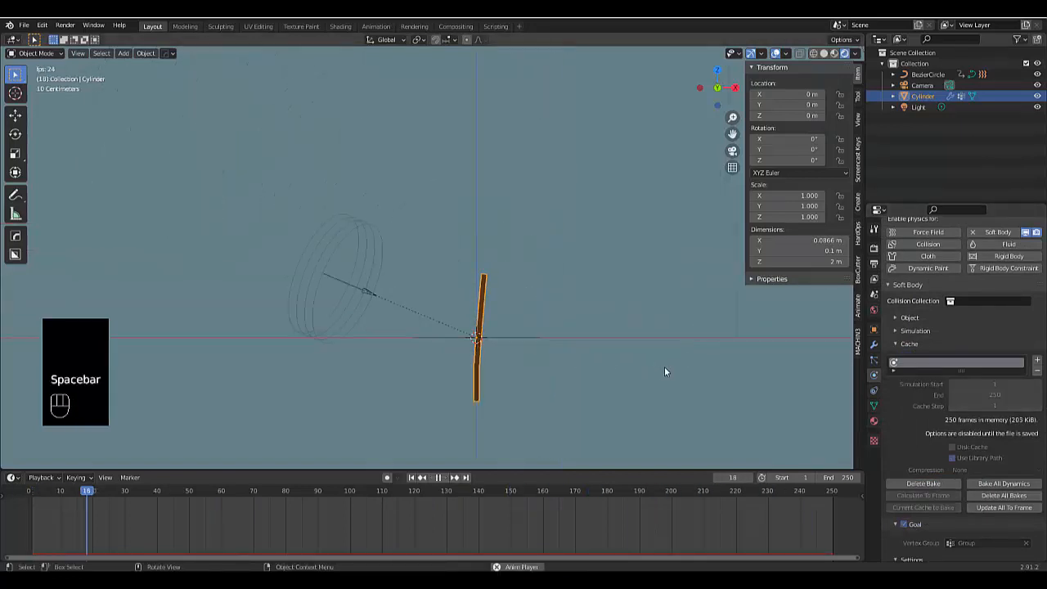
{"action": "key", "text": "space"}
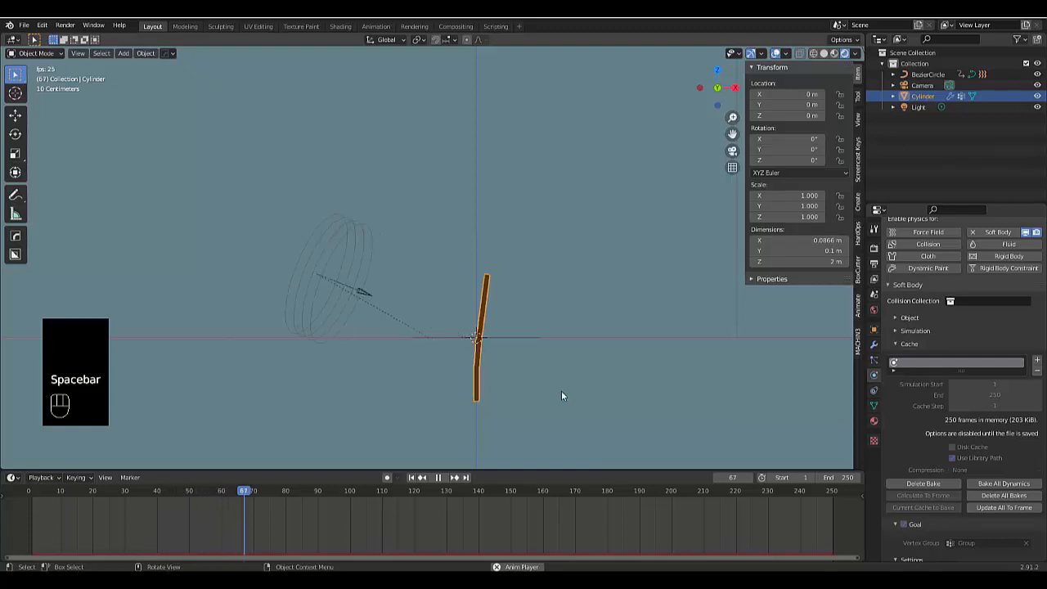
{"action": "key", "text": "space"}
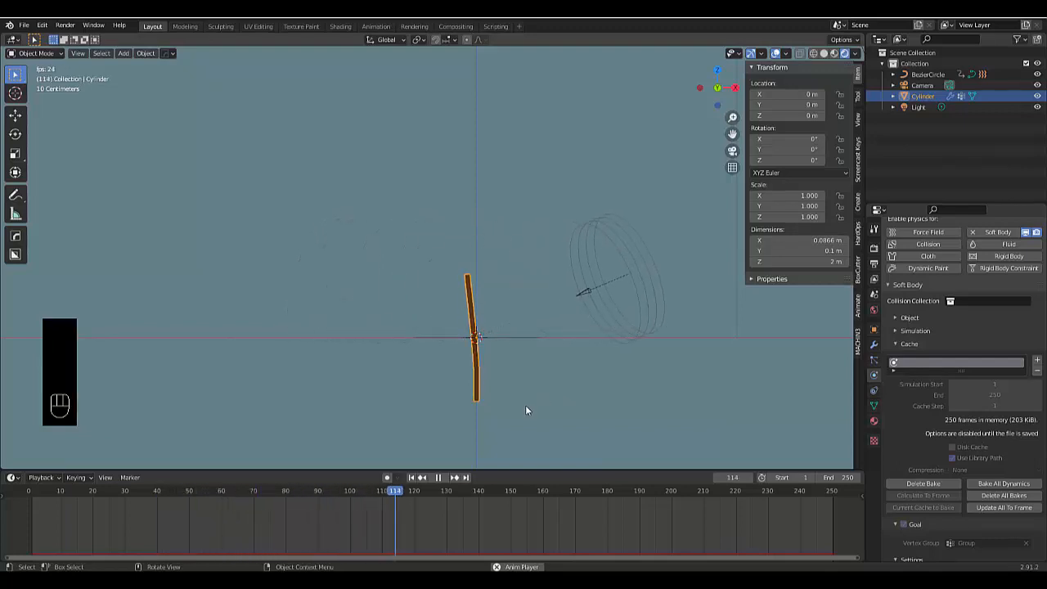
{"action": "left_click", "coordinate": [437, 477]}
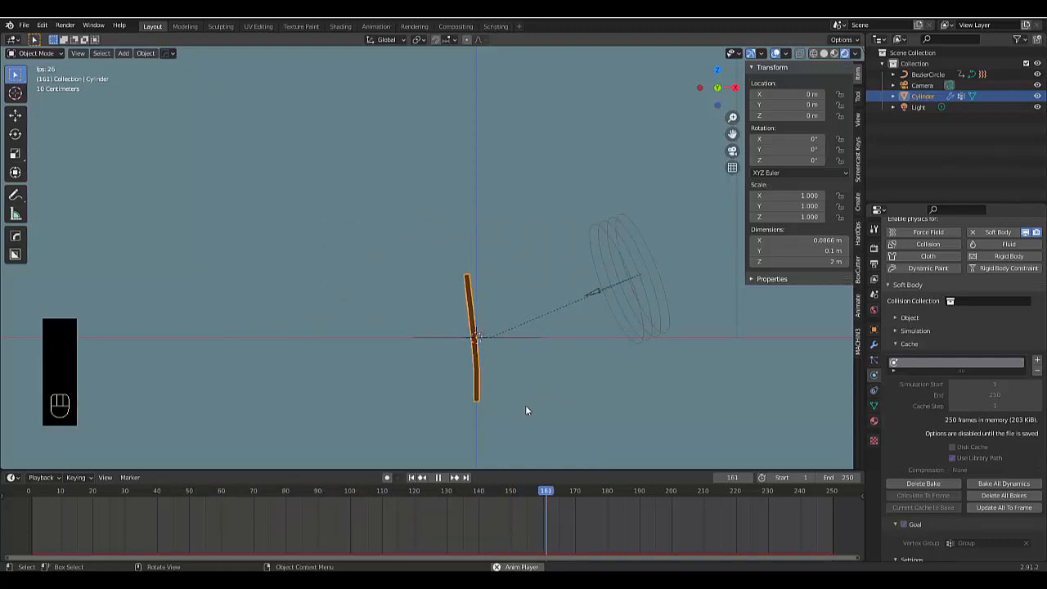
{"action": "left_click", "coordinate": [437, 478]}
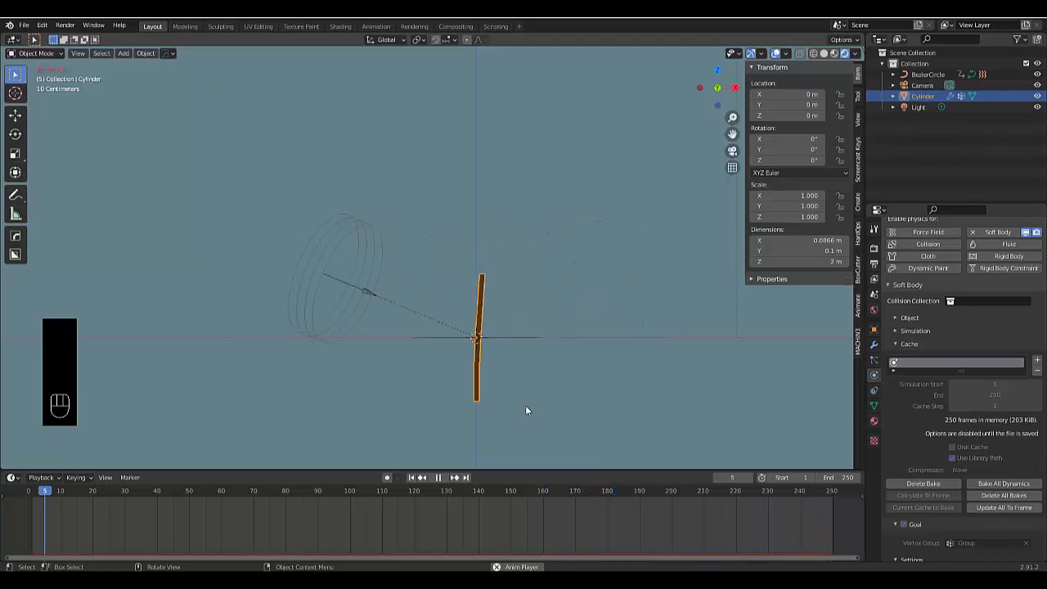
{"action": "left_click", "coordinate": [439, 478]}
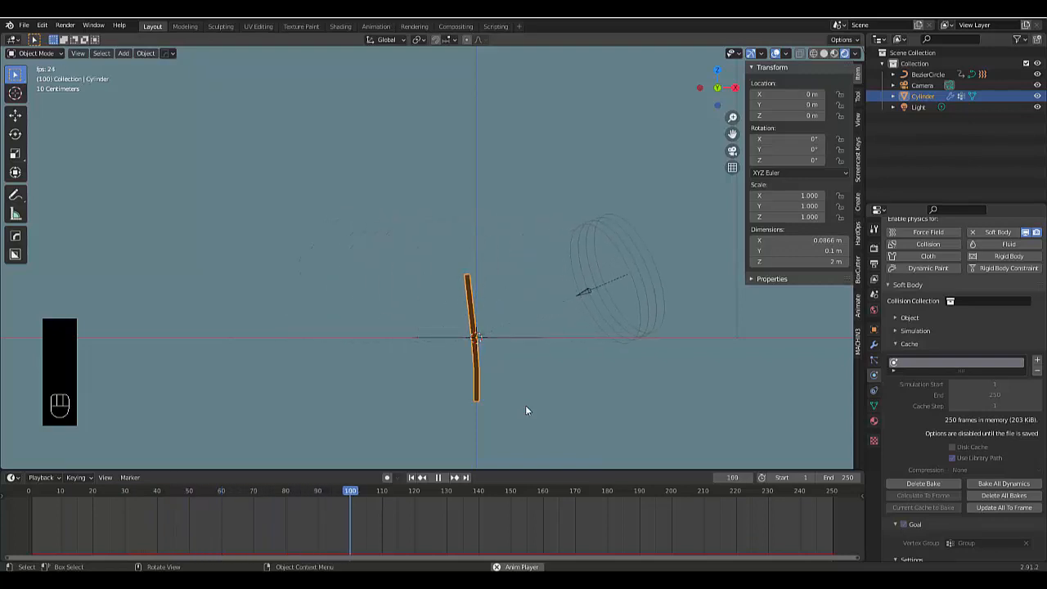
{"action": "left_click", "coordinate": [438, 478]}
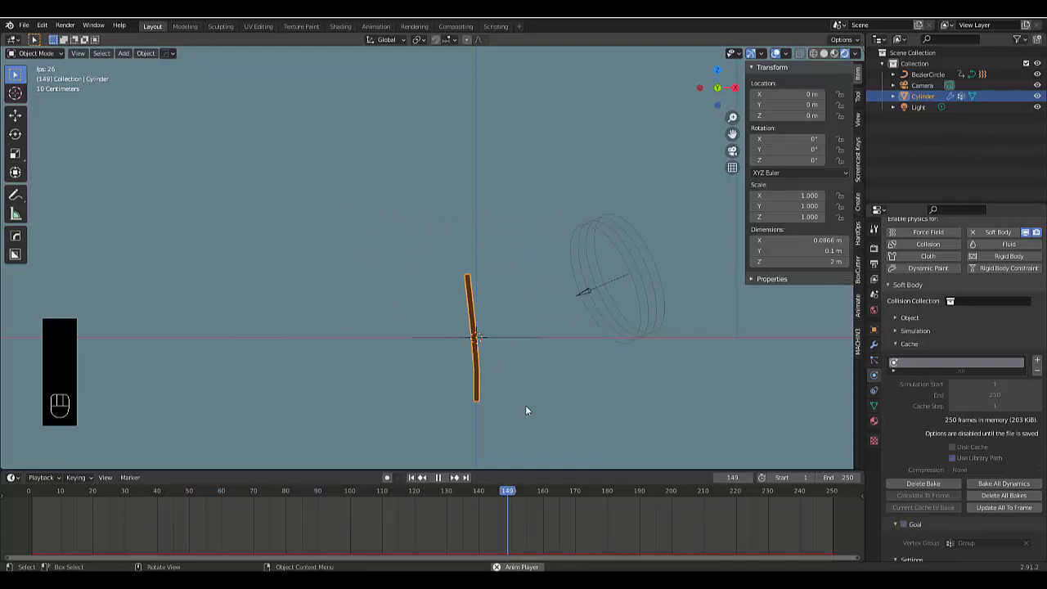